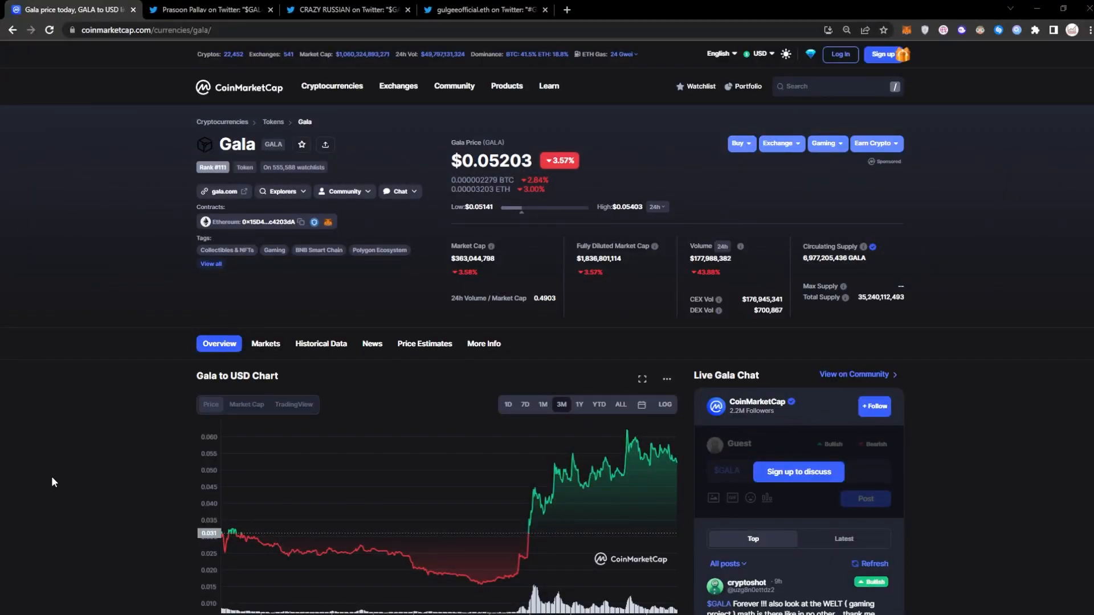
Cycle through the GALA tabs, ending on Prasoon Pallav's bullish 0.057 breakout tweet
{"action": "left_click", "coordinate": [486, 11]}
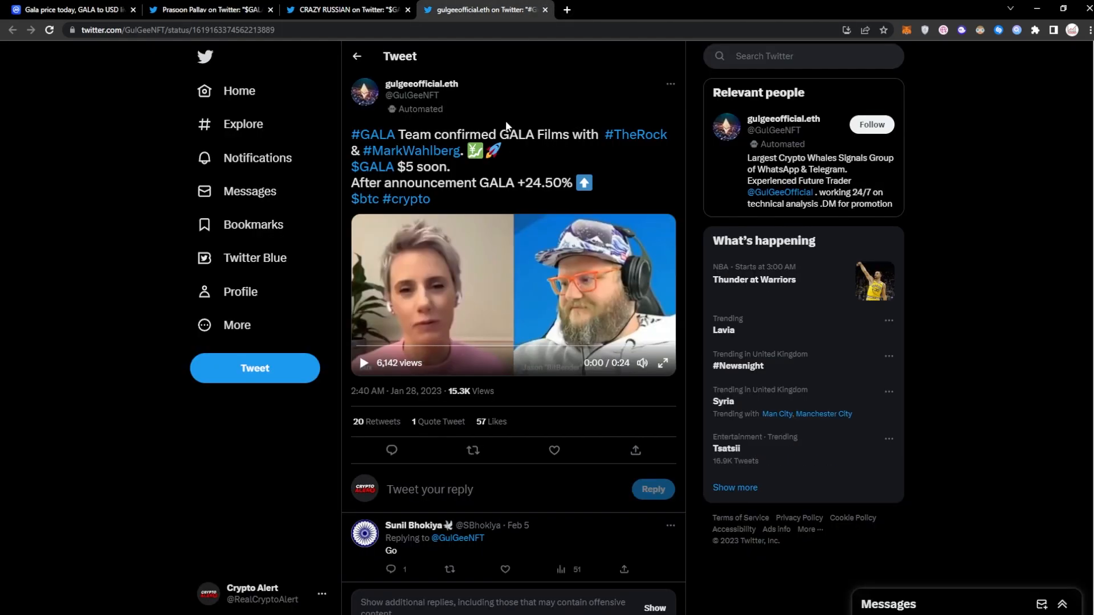
{"action": "mouse_move", "coordinate": [464, 270]}
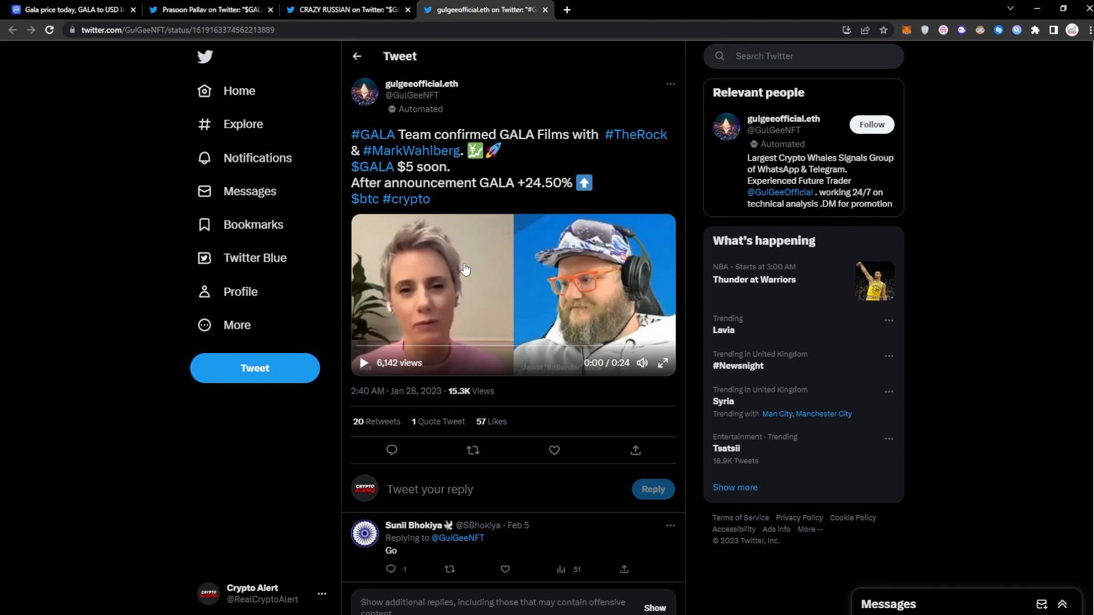
{"action": "mouse_move", "coordinate": [465, 270]}
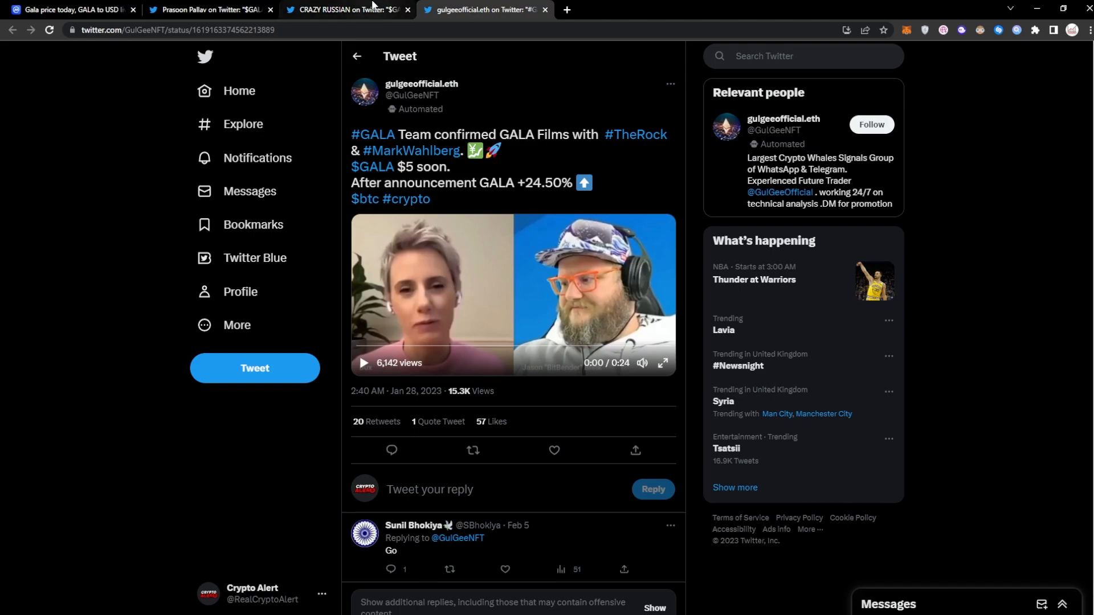
{"action": "left_click", "coordinate": [343, 11]}
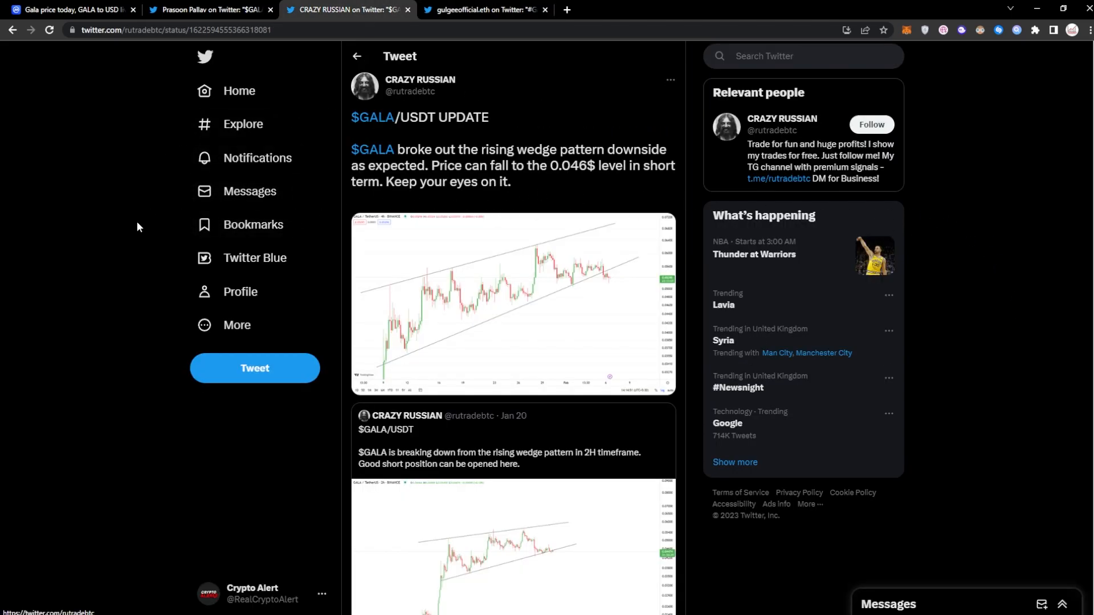
{"action": "left_click", "coordinate": [203, 10]}
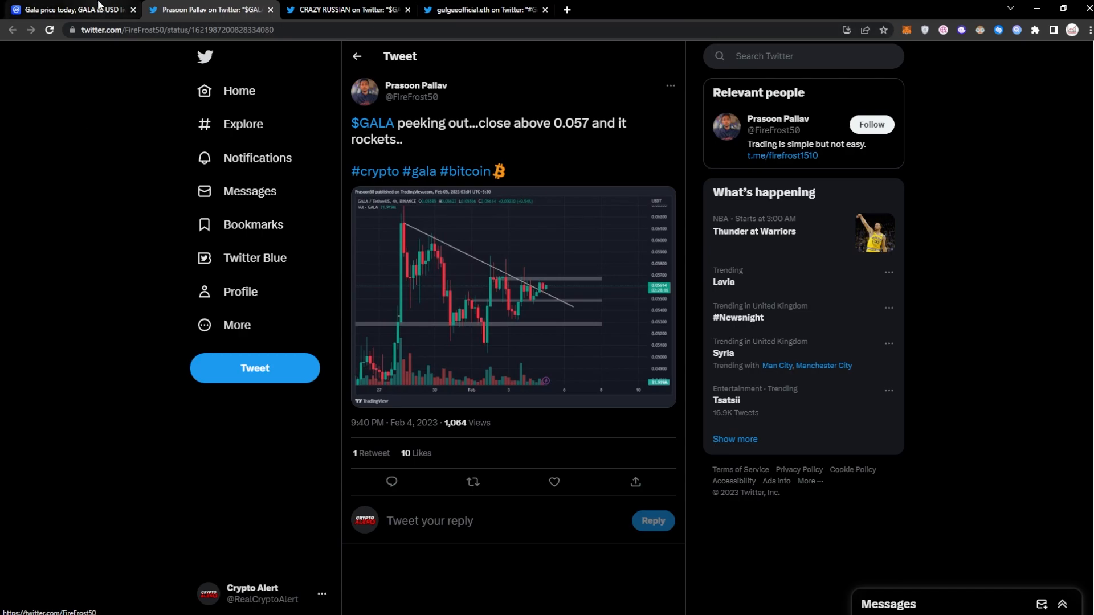
{"action": "left_click", "coordinate": [69, 10]}
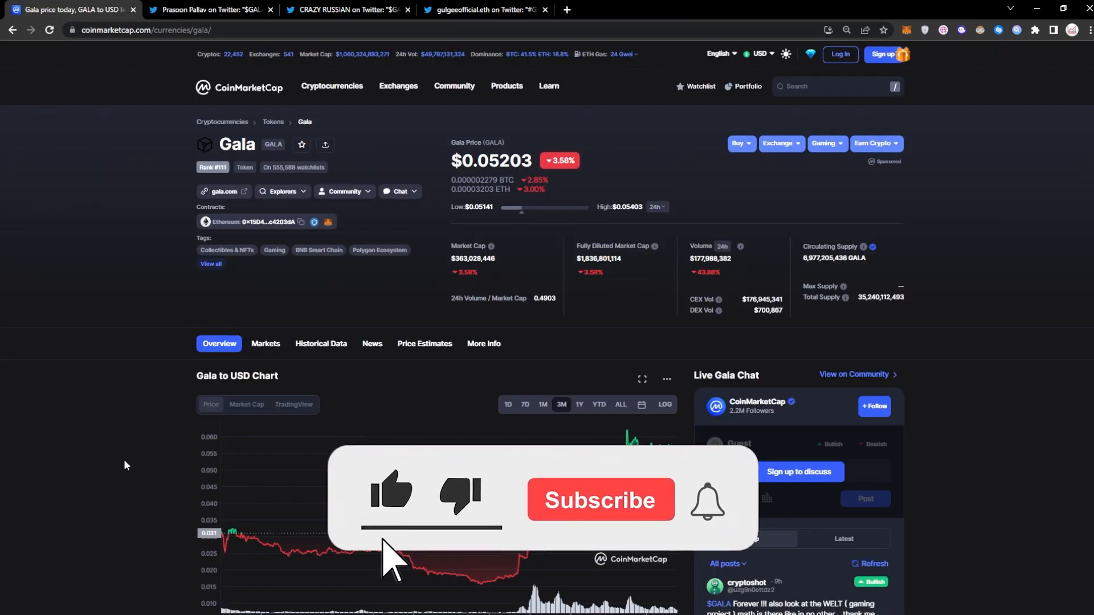
{"action": "left_click", "coordinate": [601, 500]}
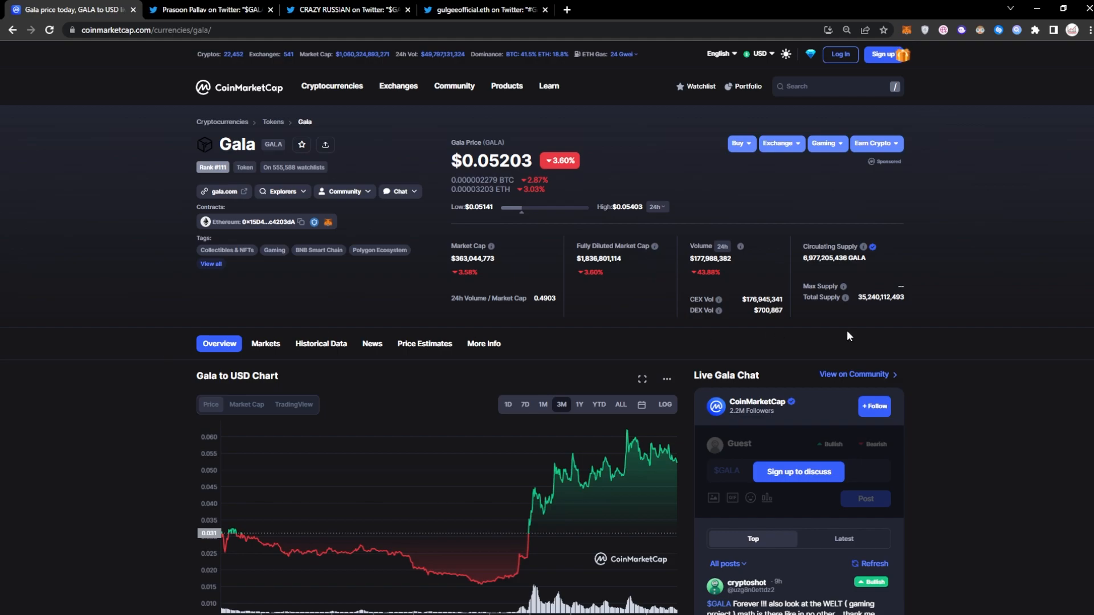
{"action": "mouse_move", "coordinate": [393, 333]}
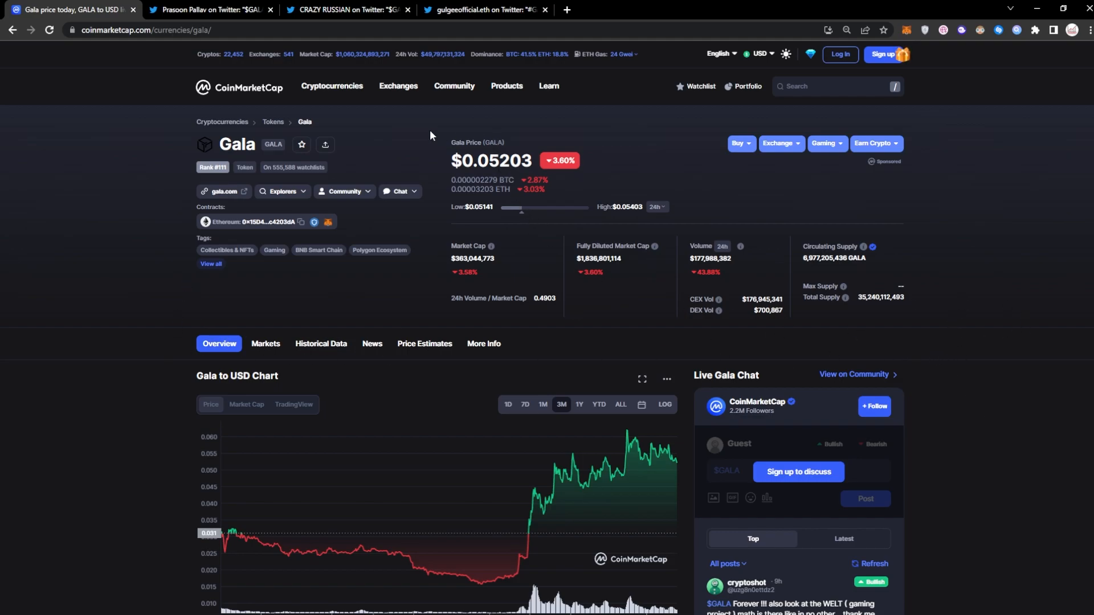
{"action": "mouse_move", "coordinate": [551, 393]}
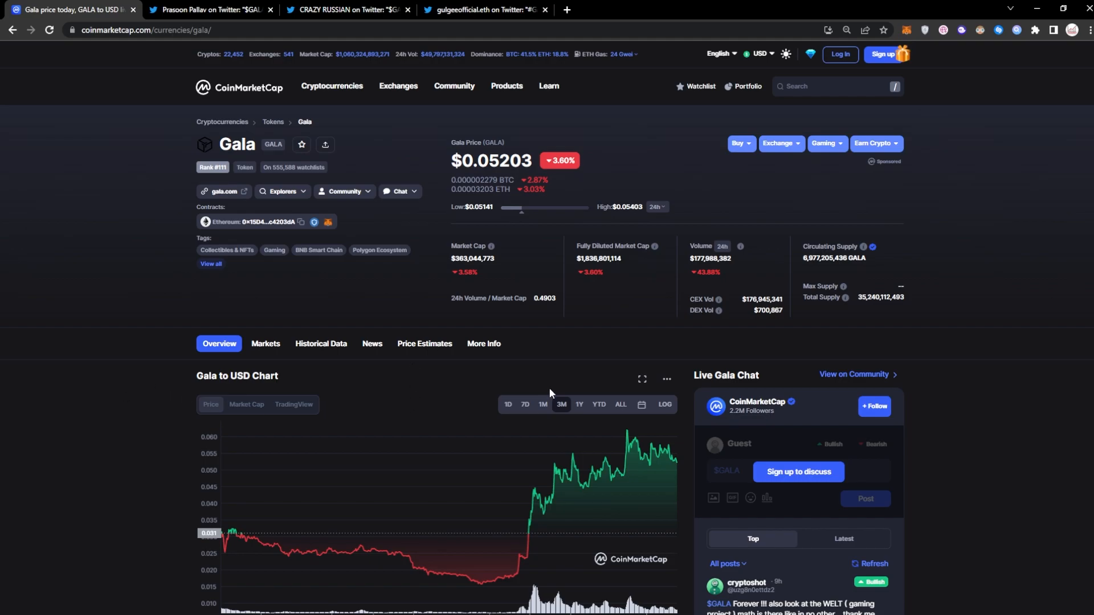
{"action": "mouse_move", "coordinate": [502, 492]}
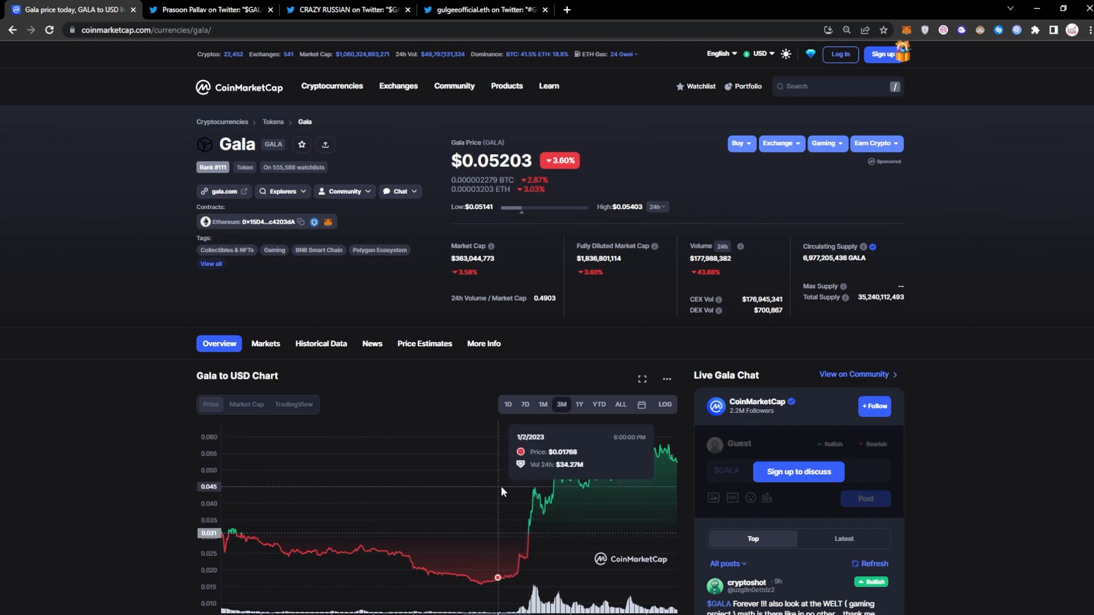
{"action": "mouse_move", "coordinate": [440, 501]}
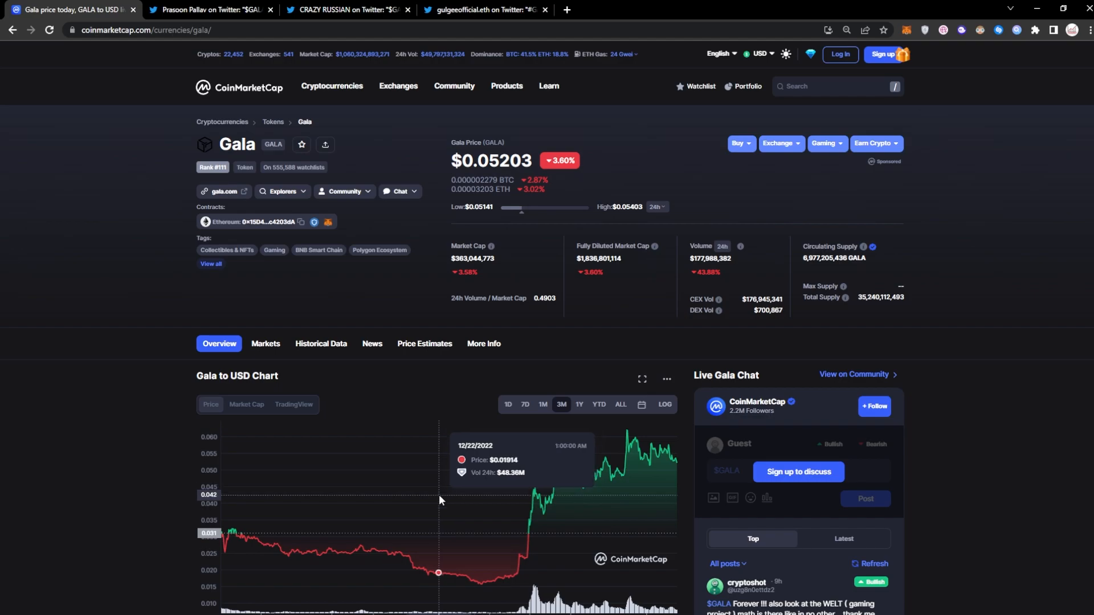
{"action": "mouse_move", "coordinate": [453, 508]}
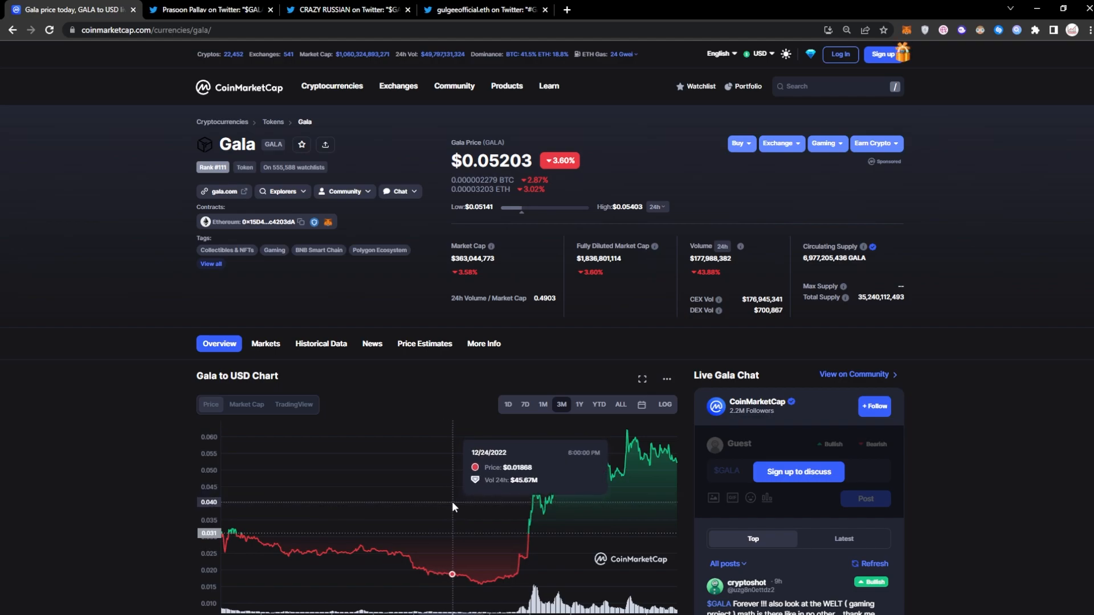
{"action": "mouse_move", "coordinate": [446, 548]}
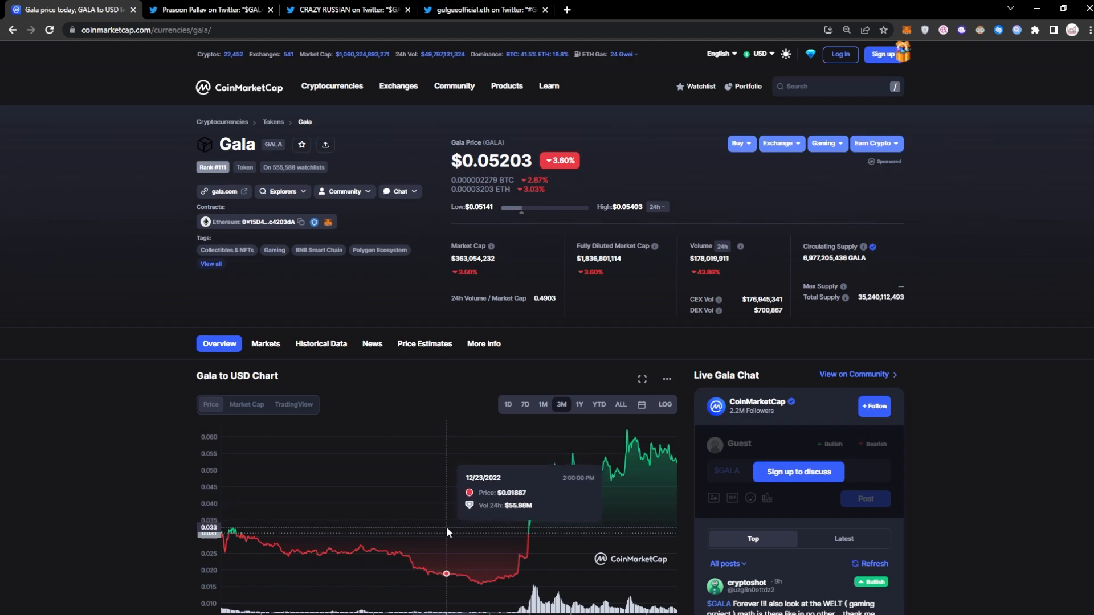
{"action": "mouse_move", "coordinate": [348, 461]}
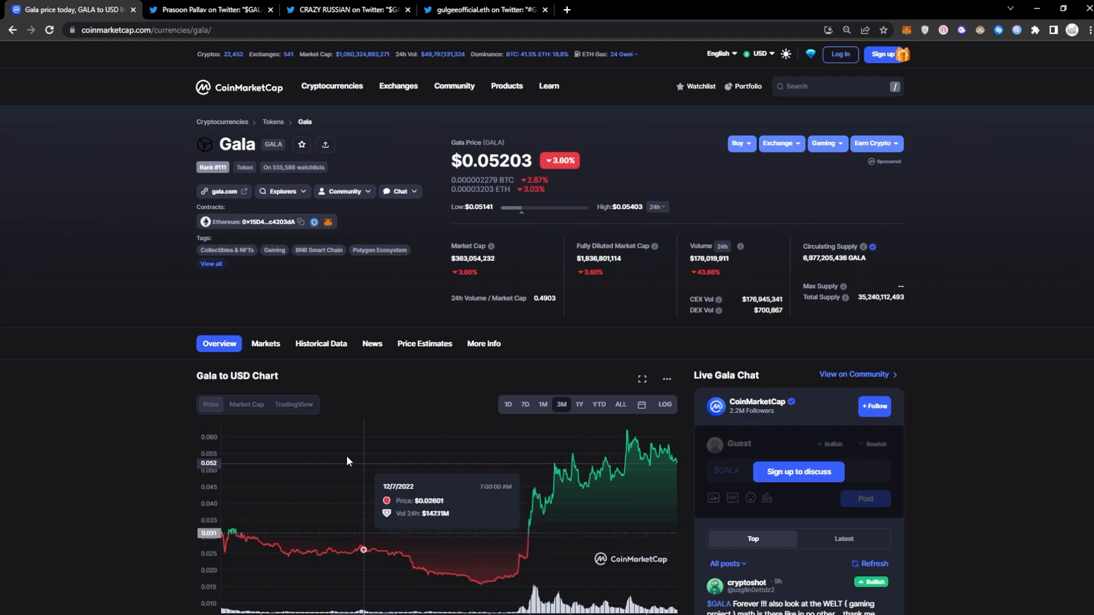
{"action": "mouse_move", "coordinate": [451, 500]}
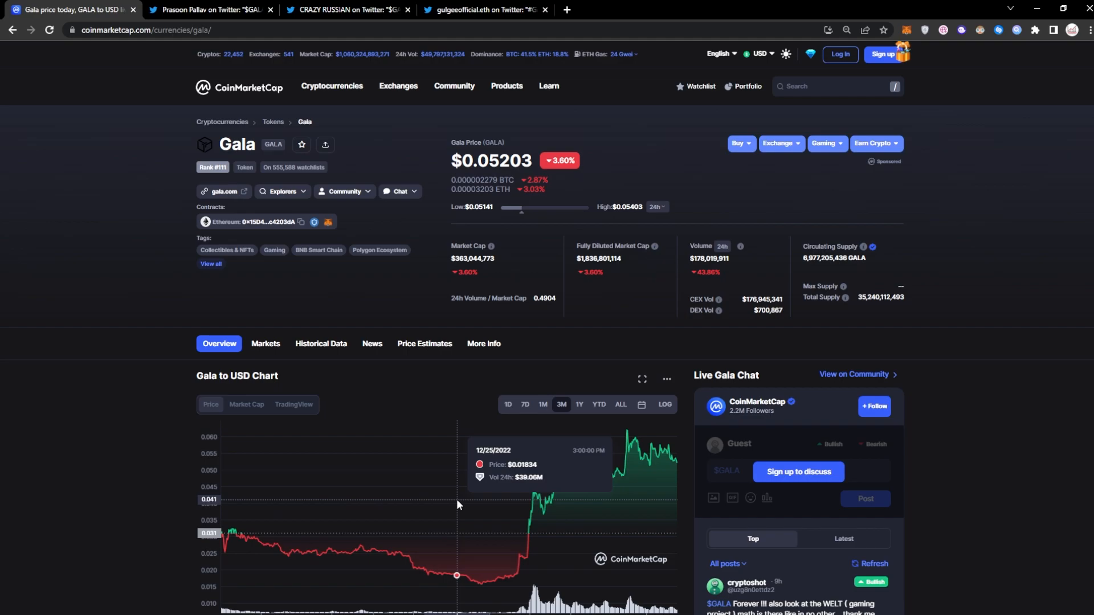
{"action": "mouse_move", "coordinate": [451, 502]}
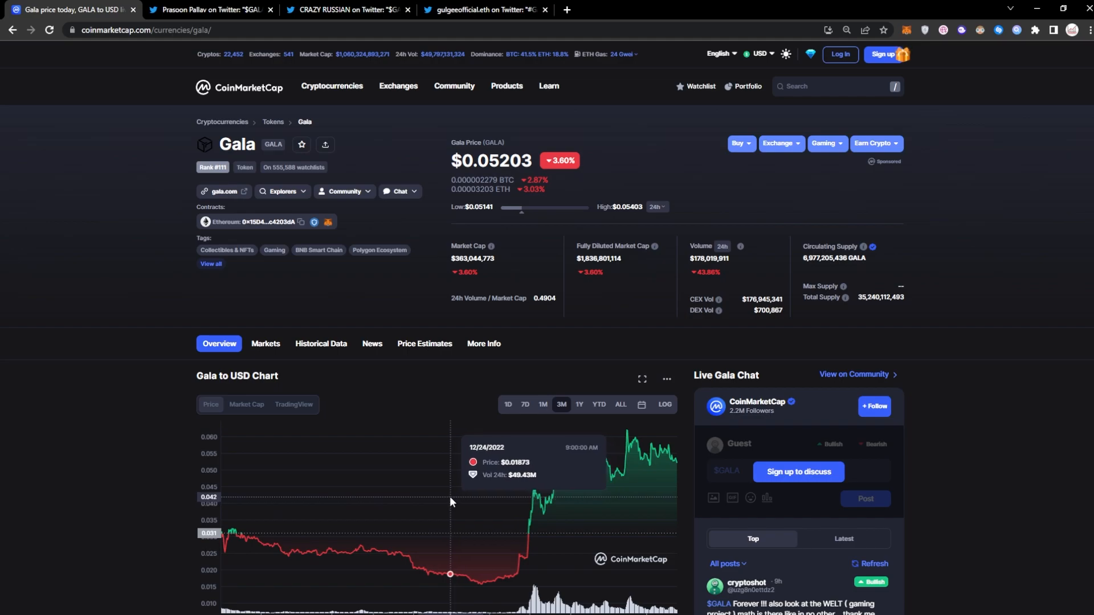
{"action": "mouse_move", "coordinate": [547, 488]}
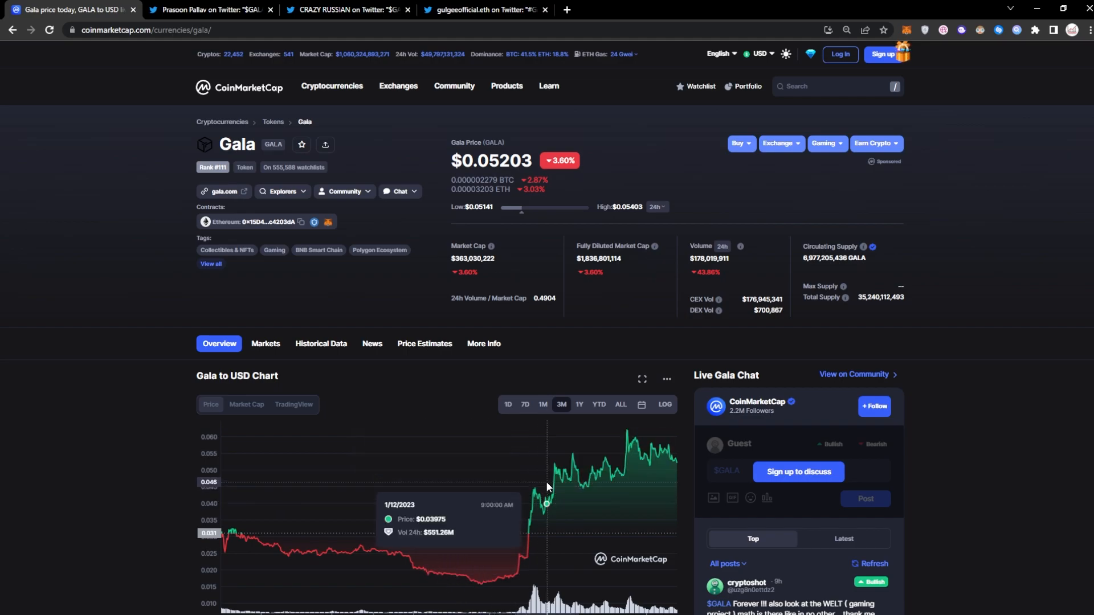
{"action": "mouse_move", "coordinate": [632, 457]}
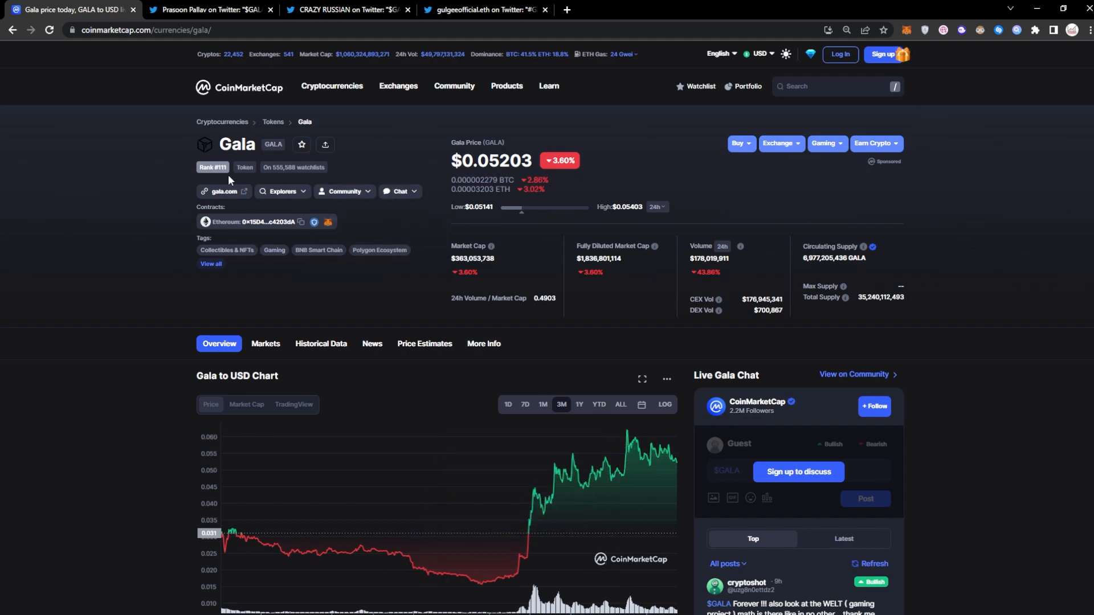
{"action": "left_click", "coordinate": [209, 10]}
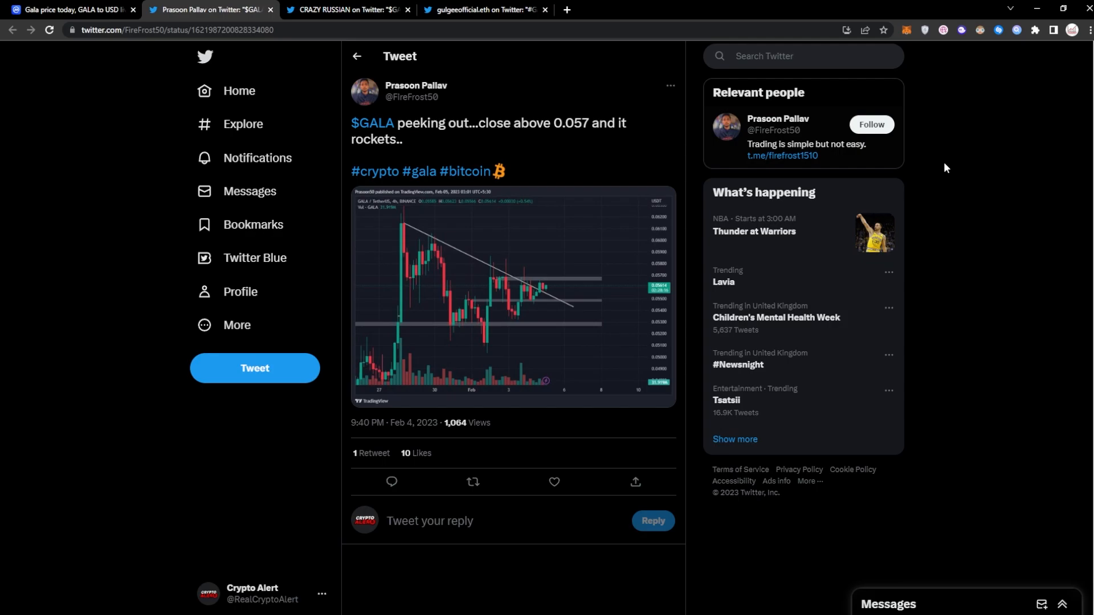
{"action": "mouse_move", "coordinate": [171, 302]}
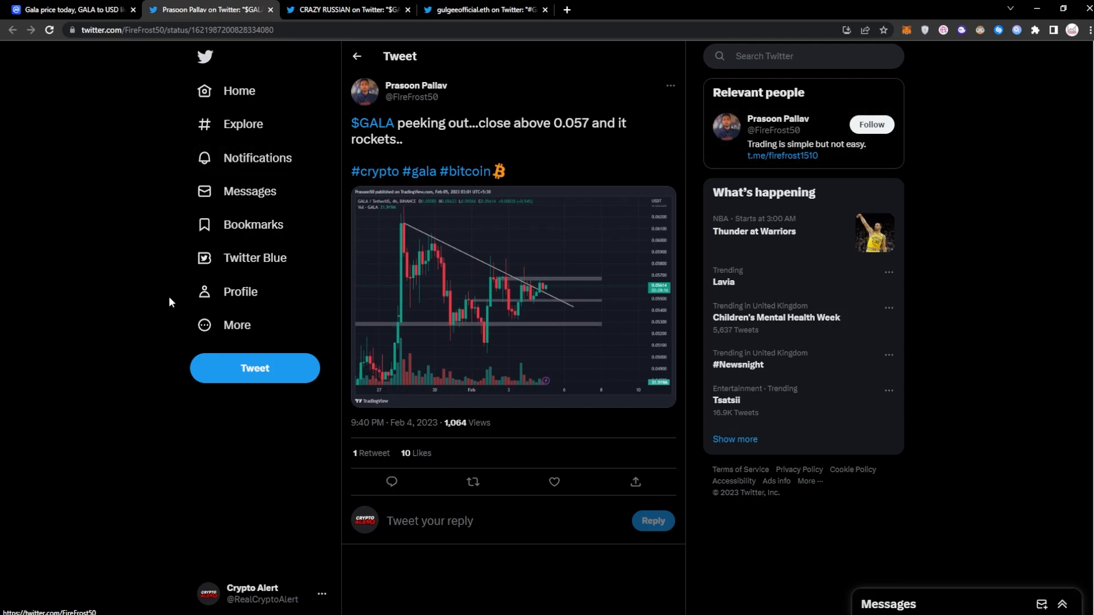
{"action": "mouse_move", "coordinate": [266, 136]}
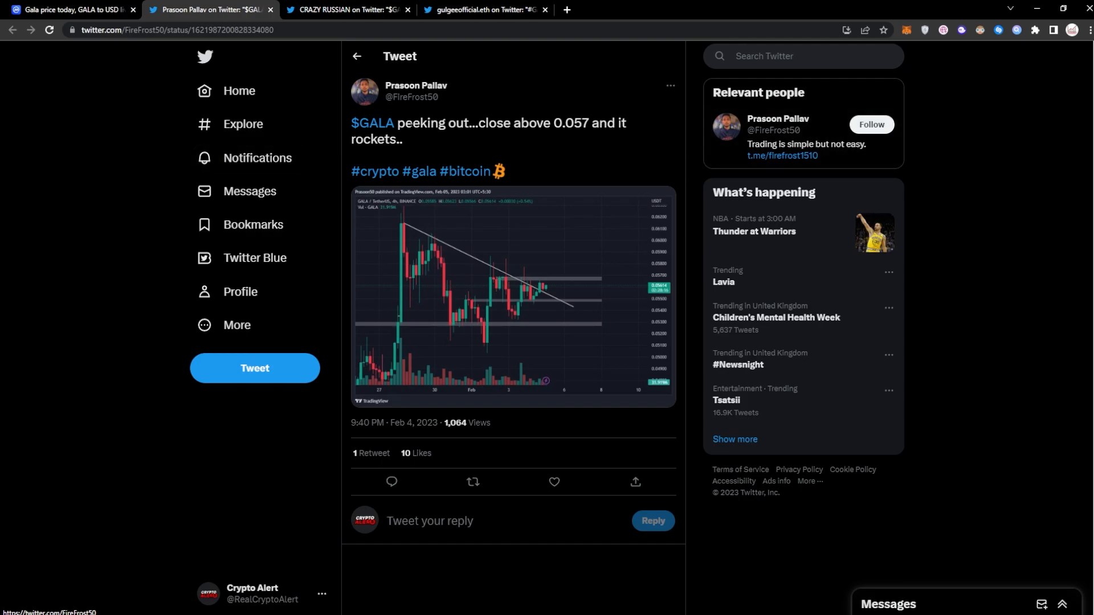
{"action": "mouse_move", "coordinate": [985, 206]}
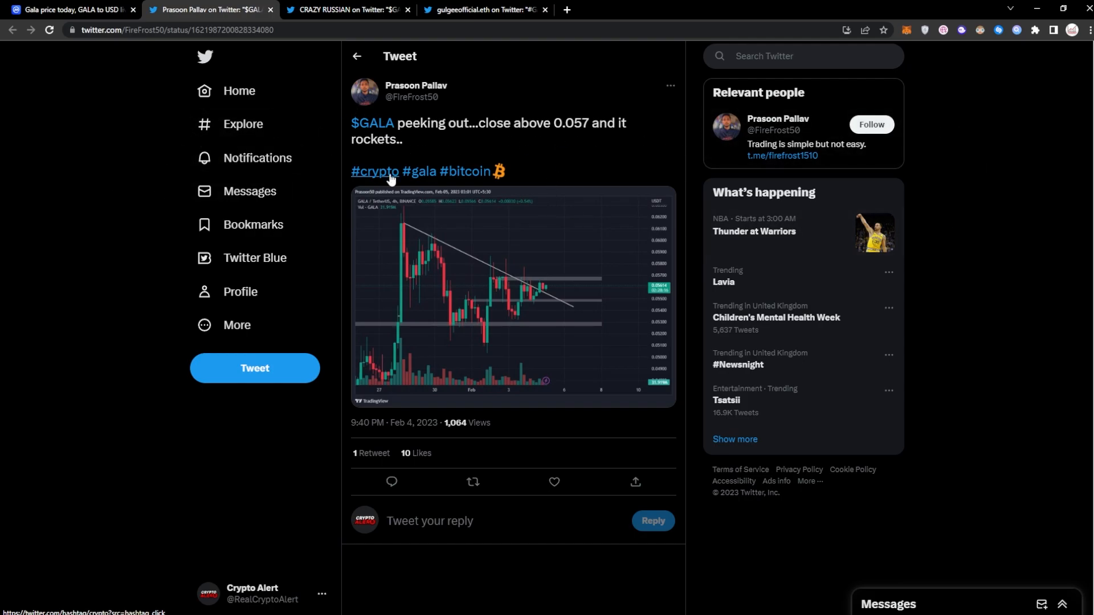
Enlarge the 'peeking out' tweet's GALA/USDT 4h TradingView chart to full screen
{"action": "left_click", "coordinate": [507, 300]}
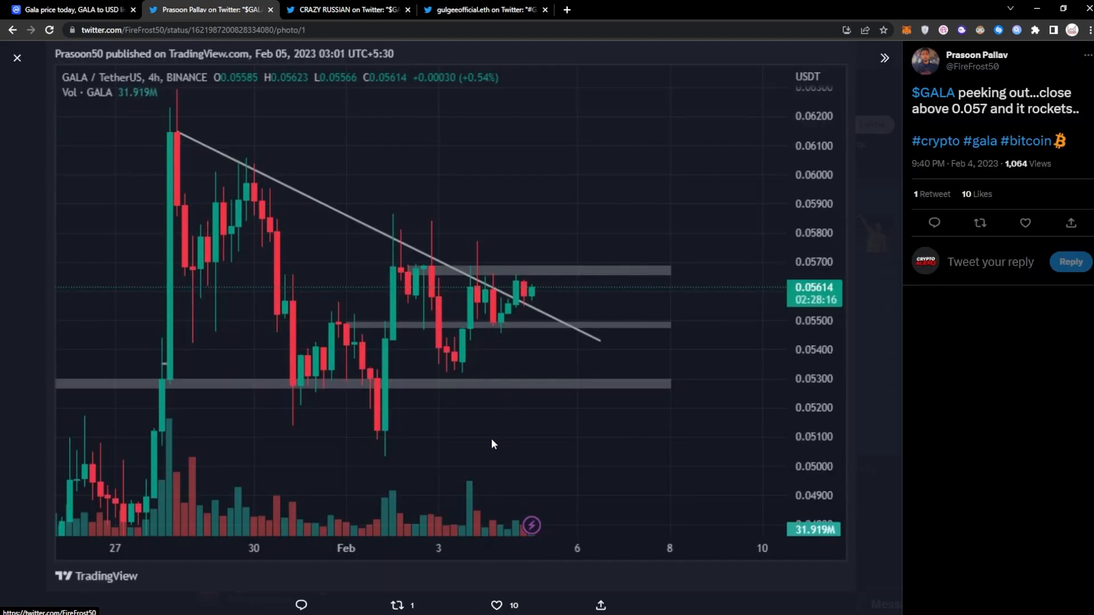
{"action": "mouse_move", "coordinate": [554, 331]}
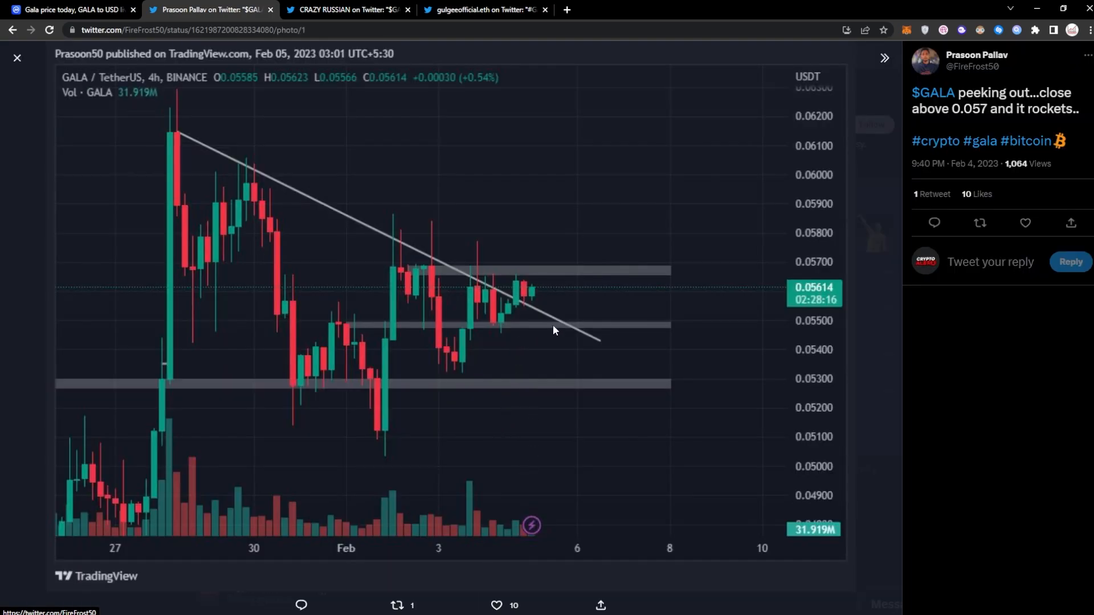
{"action": "mouse_move", "coordinate": [572, 311]}
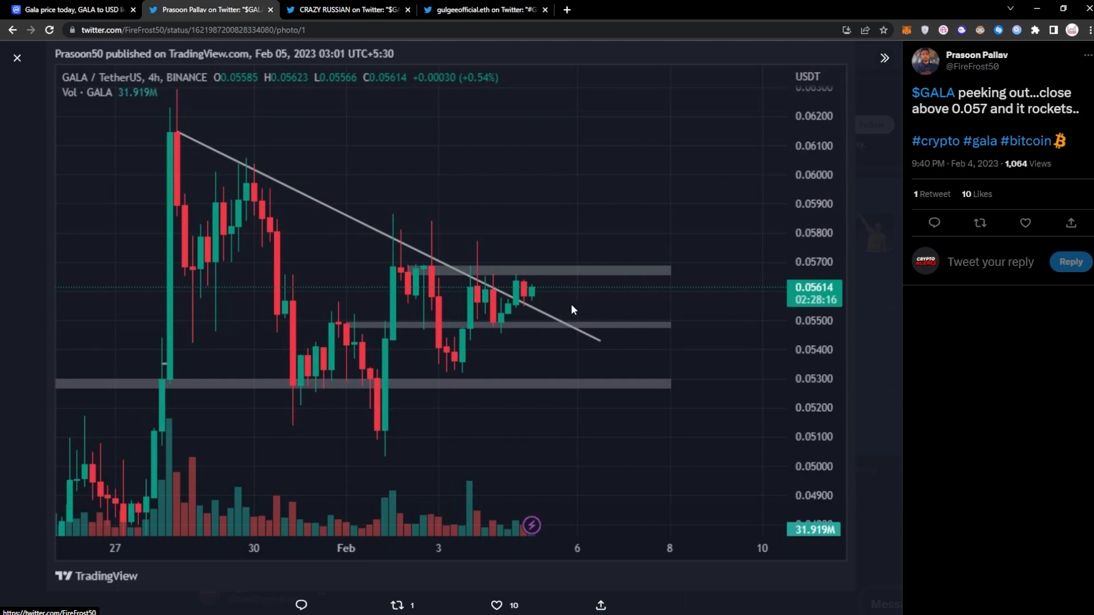
{"action": "mouse_move", "coordinate": [539, 280]}
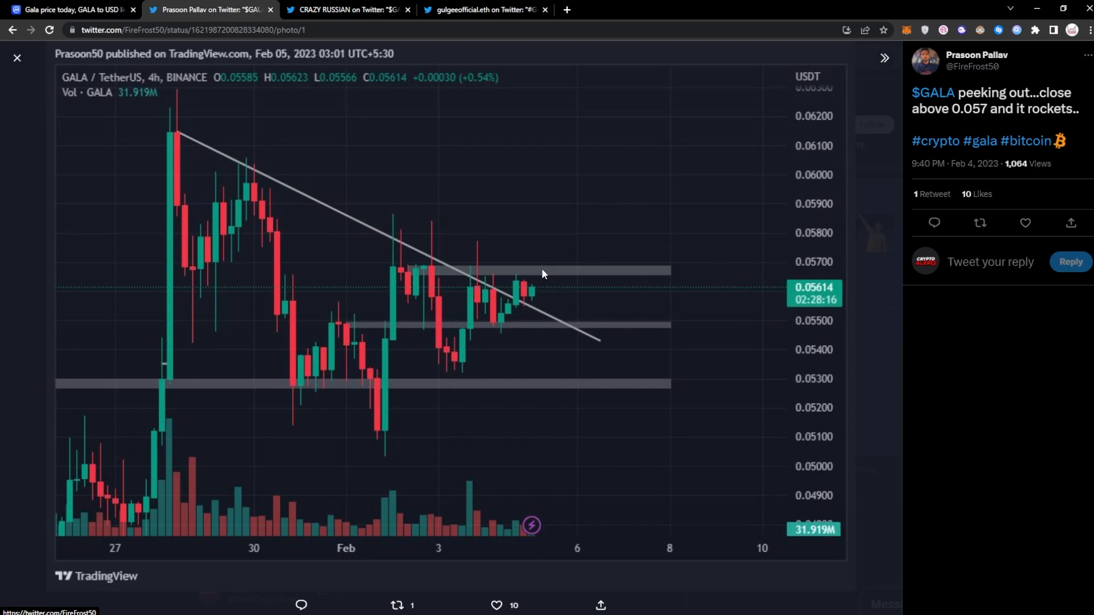
{"action": "mouse_move", "coordinate": [650, 218]}
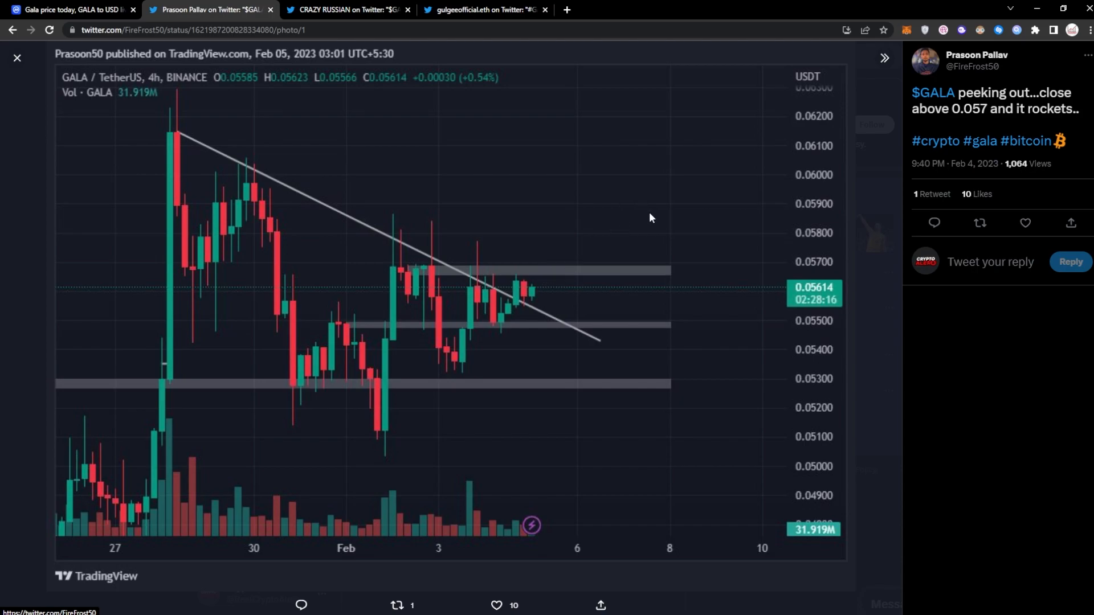
{"action": "mouse_move", "coordinate": [517, 120]}
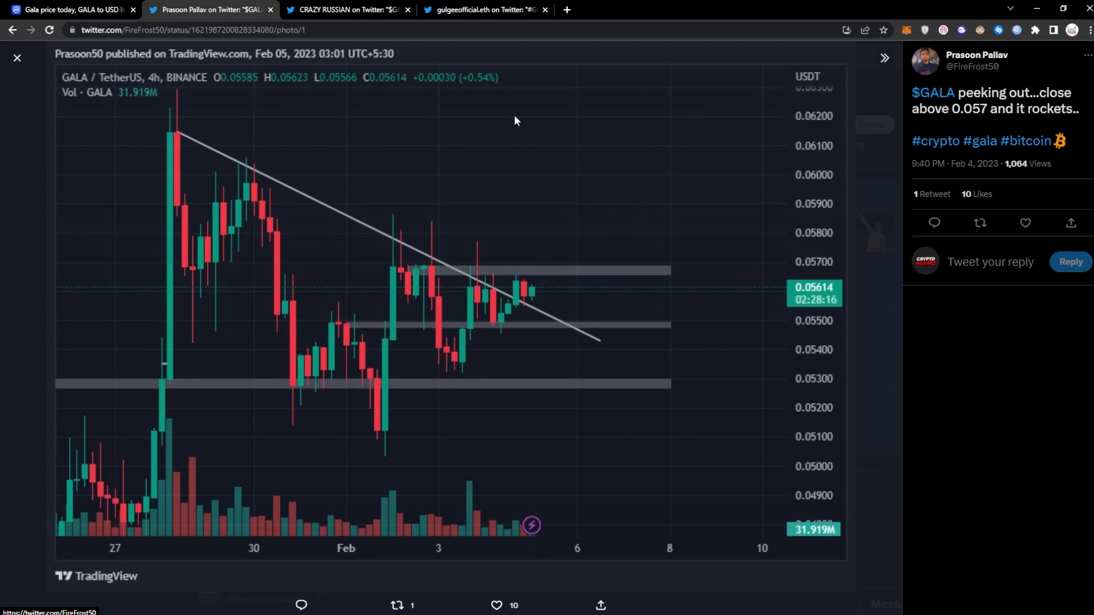
{"action": "mouse_move", "coordinate": [697, 324]}
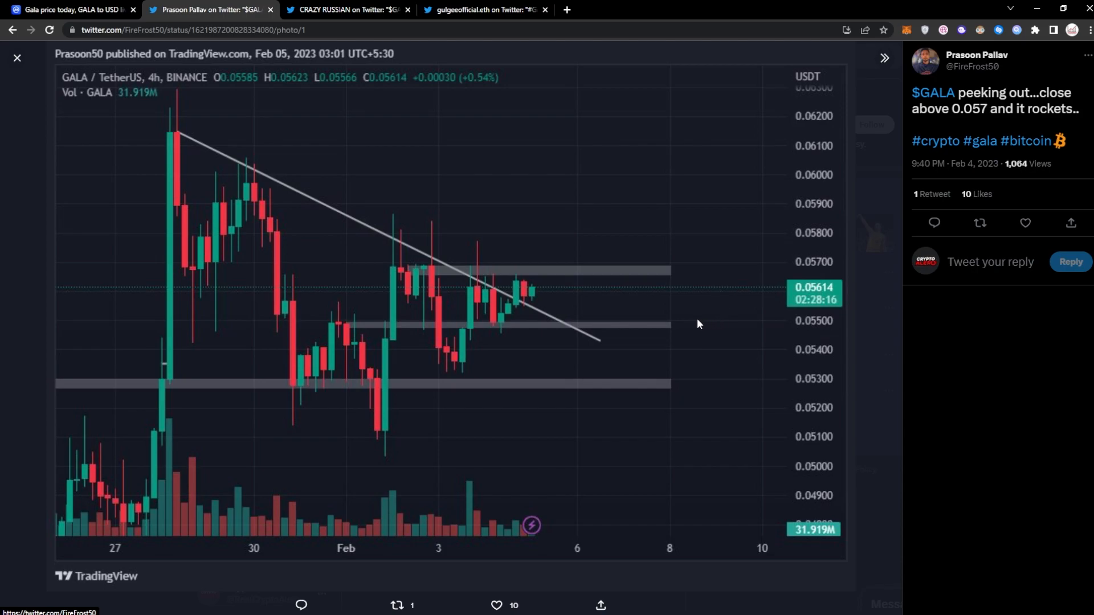
{"action": "mouse_move", "coordinate": [753, 184]}
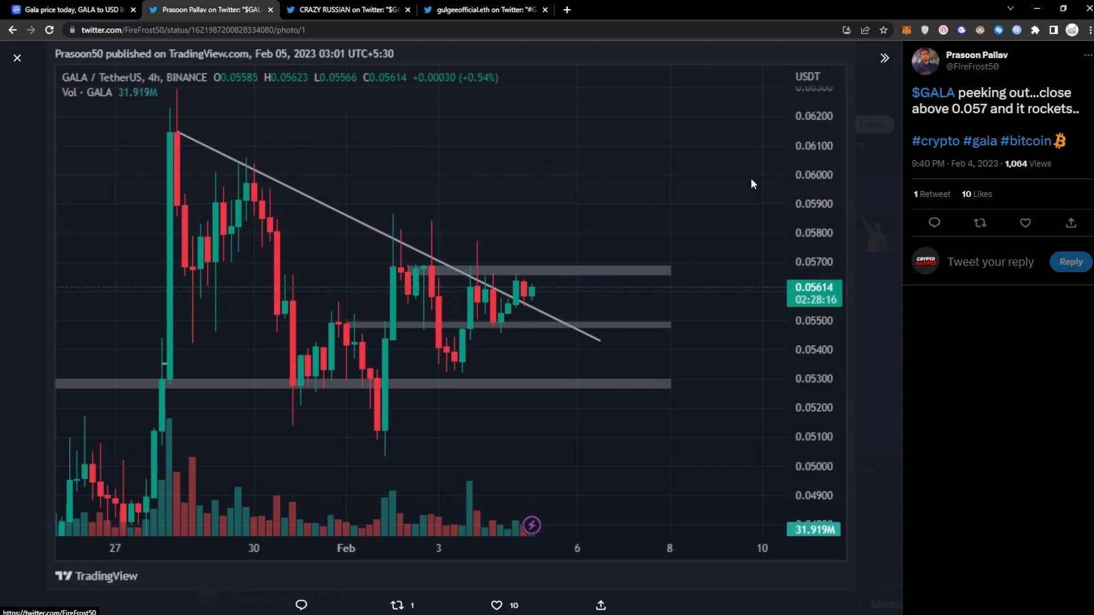
{"action": "mouse_move", "coordinate": [147, 196]}
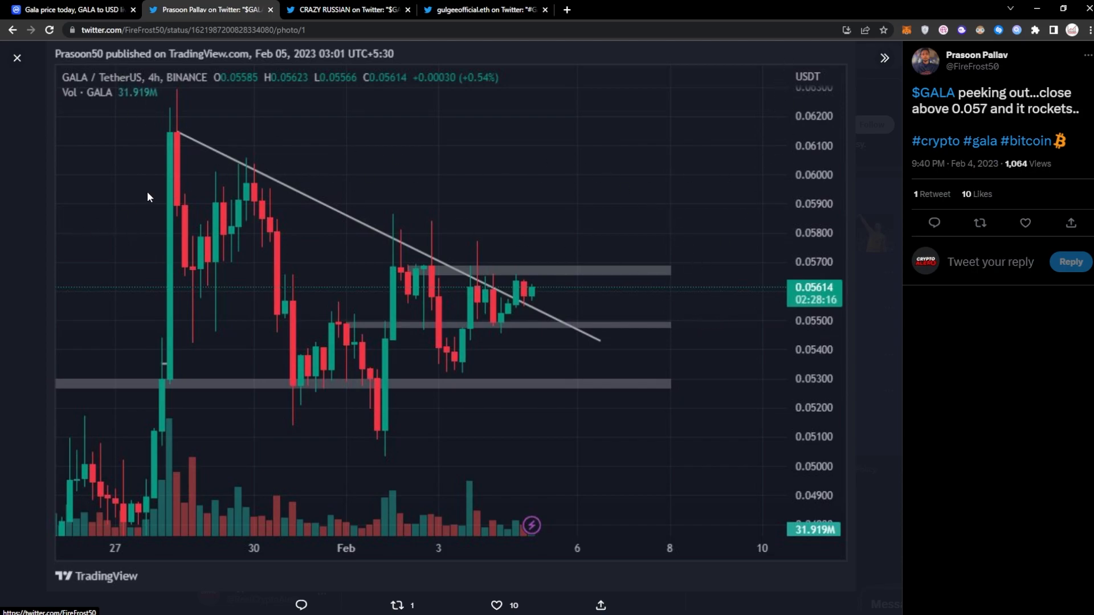
{"action": "mouse_move", "coordinate": [174, 136]}
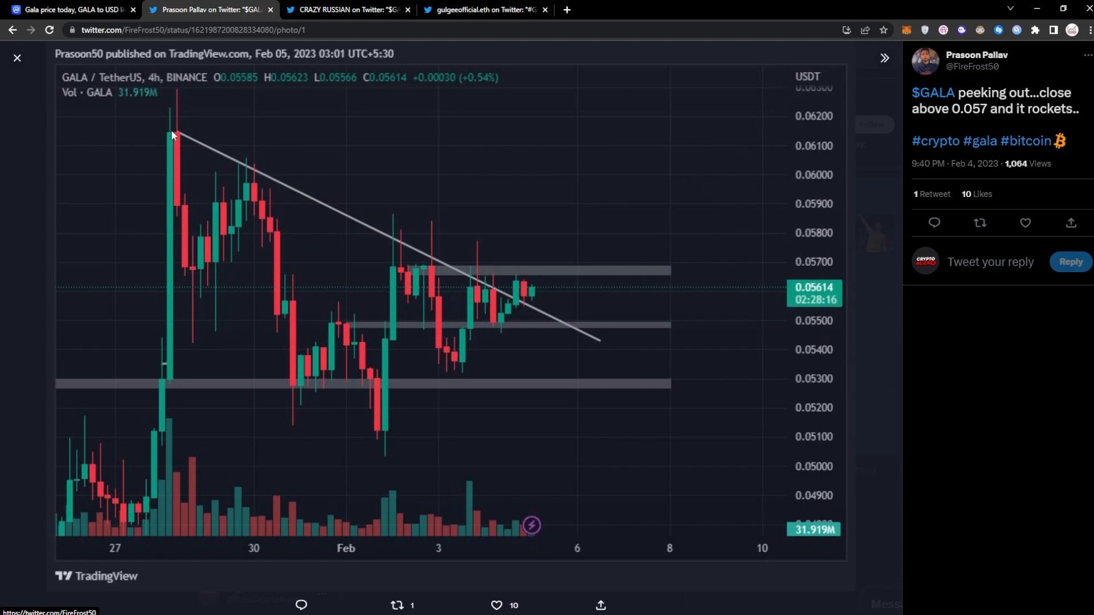
Browse CoinMarketCap's homepage coin rankings, then return to the full-size bullish GALA chart
{"action": "left_click", "coordinate": [69, 11]}
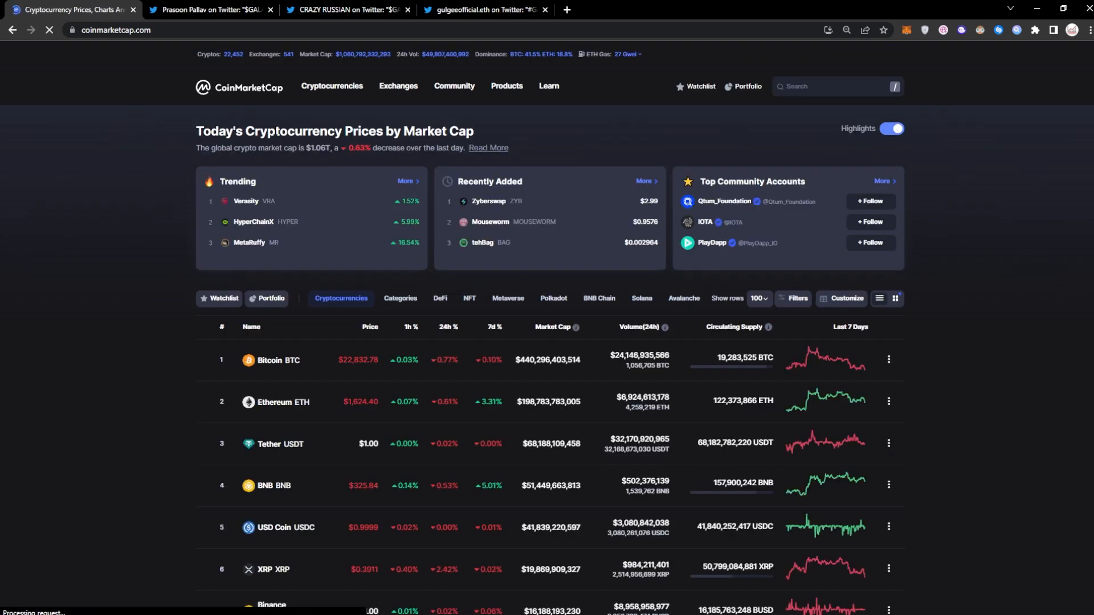
{"action": "scroll", "scroll_direction": "down", "scroll_amount": 3}
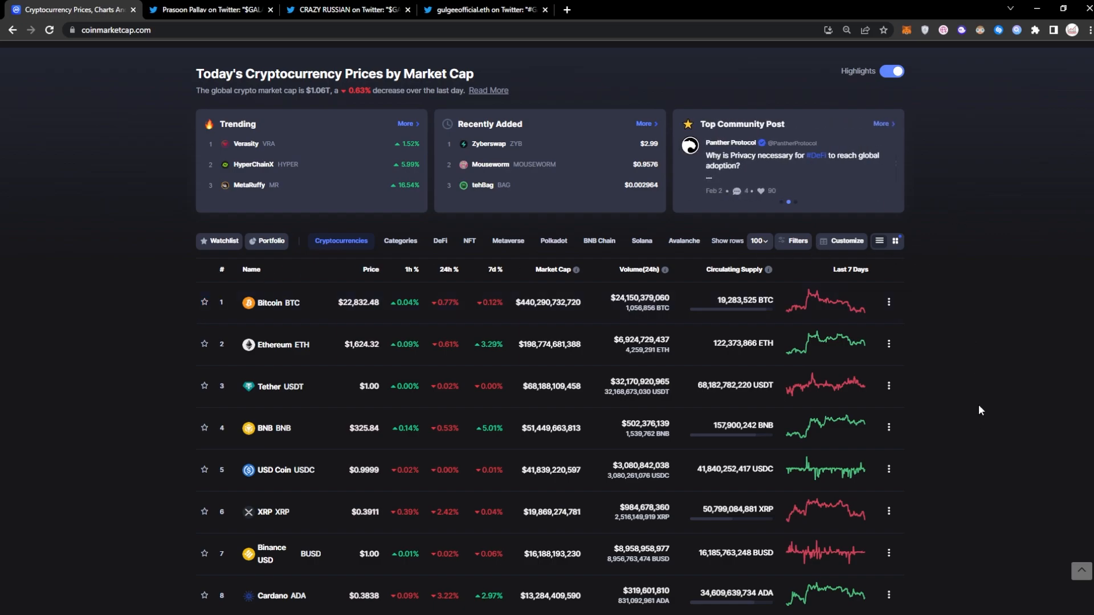
{"action": "scroll", "scroll_direction": "down", "scroll_amount": 3}
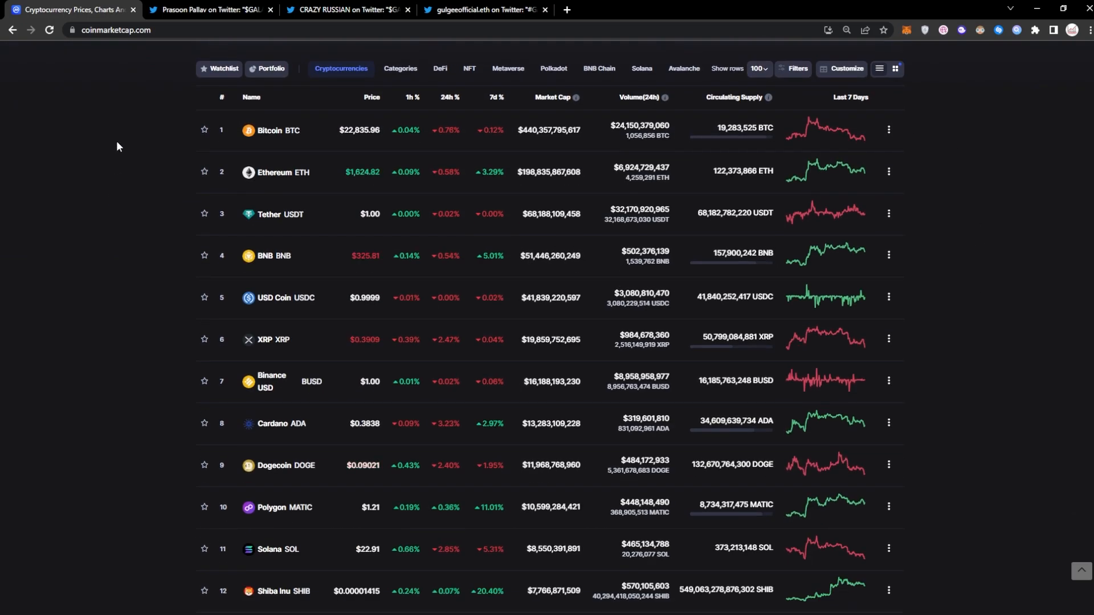
{"action": "scroll", "scroll_direction": "down", "scroll_amount": 3}
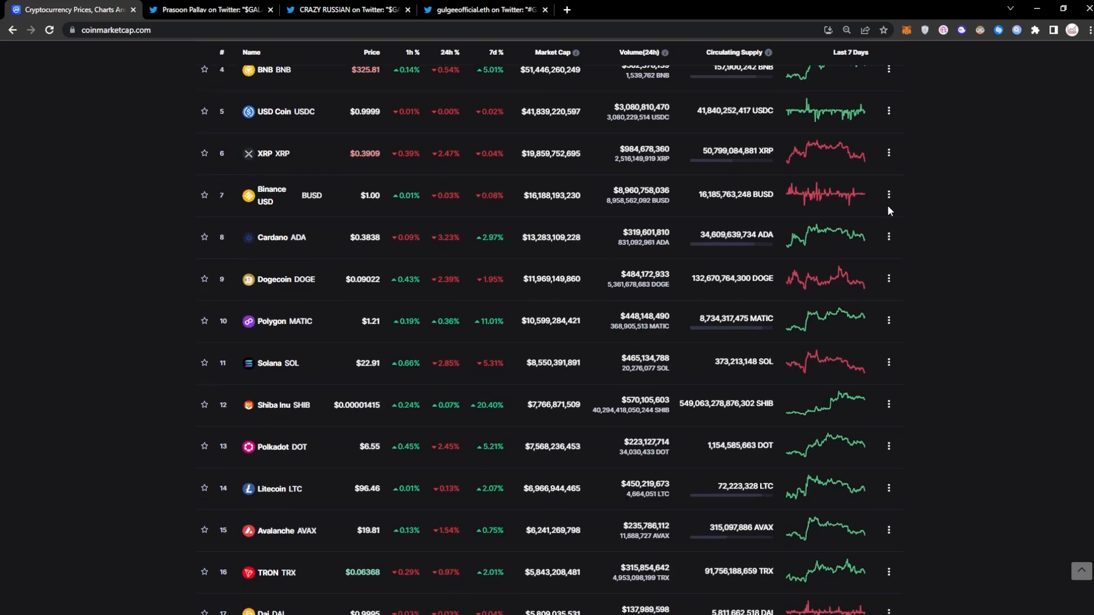
{"action": "scroll", "scroll_direction": "down", "scroll_amount": 3}
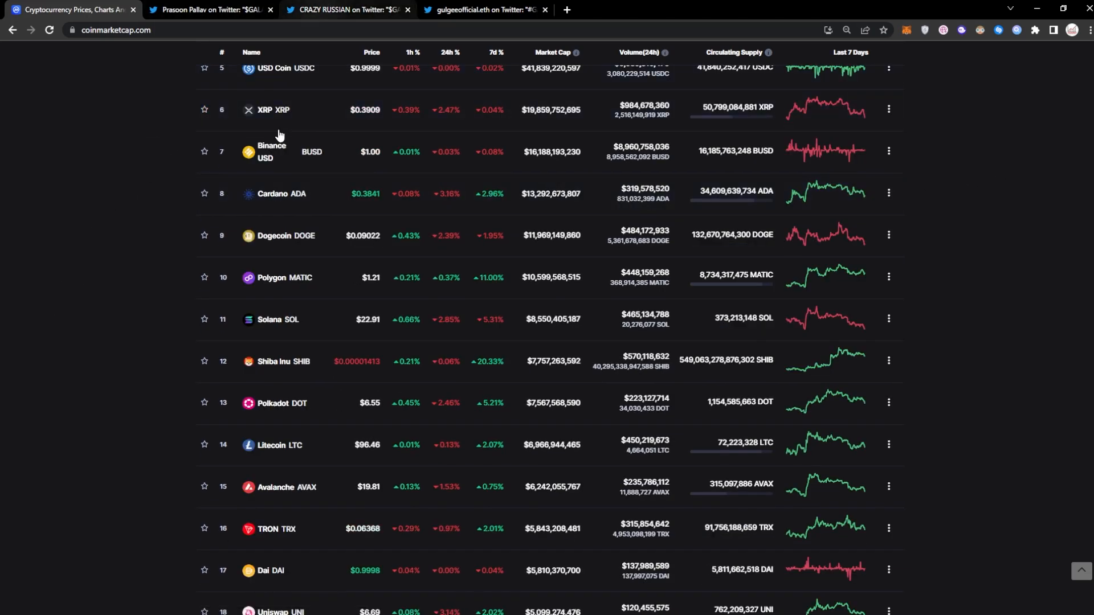
{"action": "left_click", "coordinate": [209, 9]}
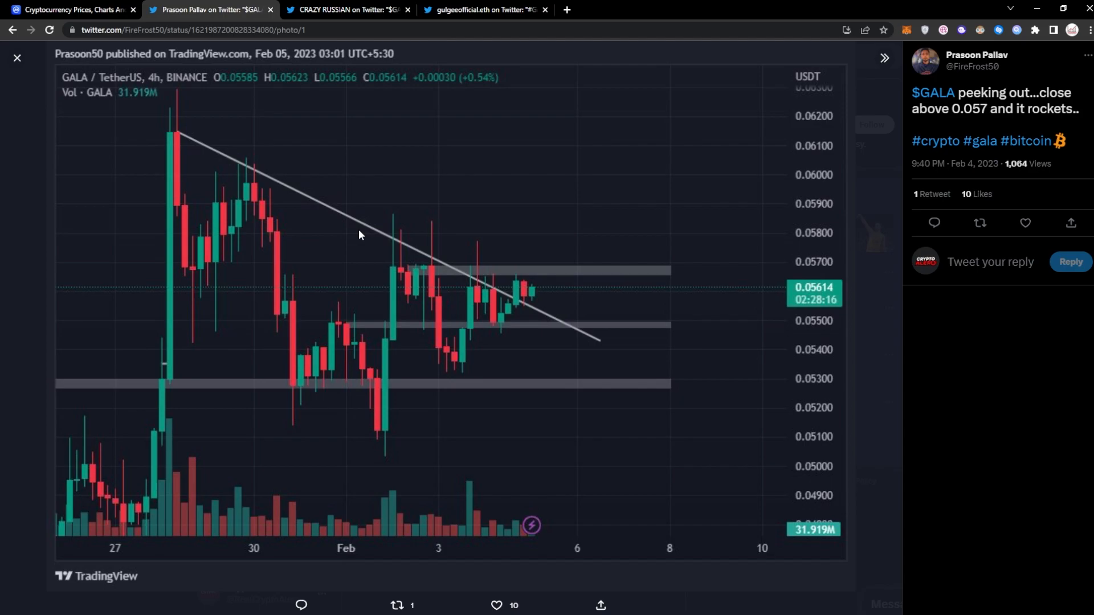
{"action": "mouse_move", "coordinate": [748, 303]}
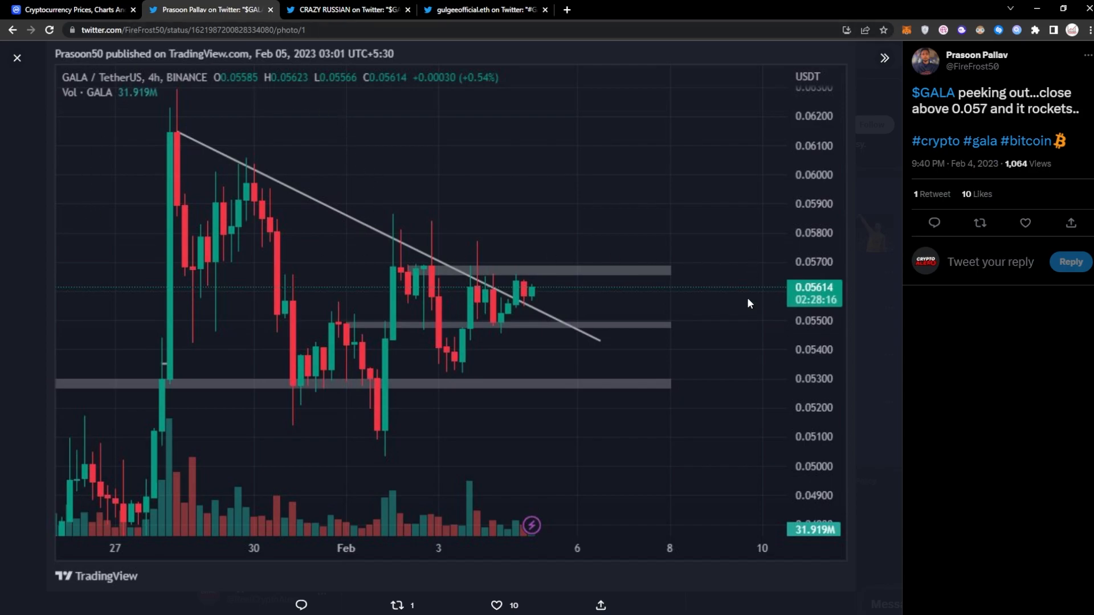
{"action": "mouse_move", "coordinate": [531, 266]}
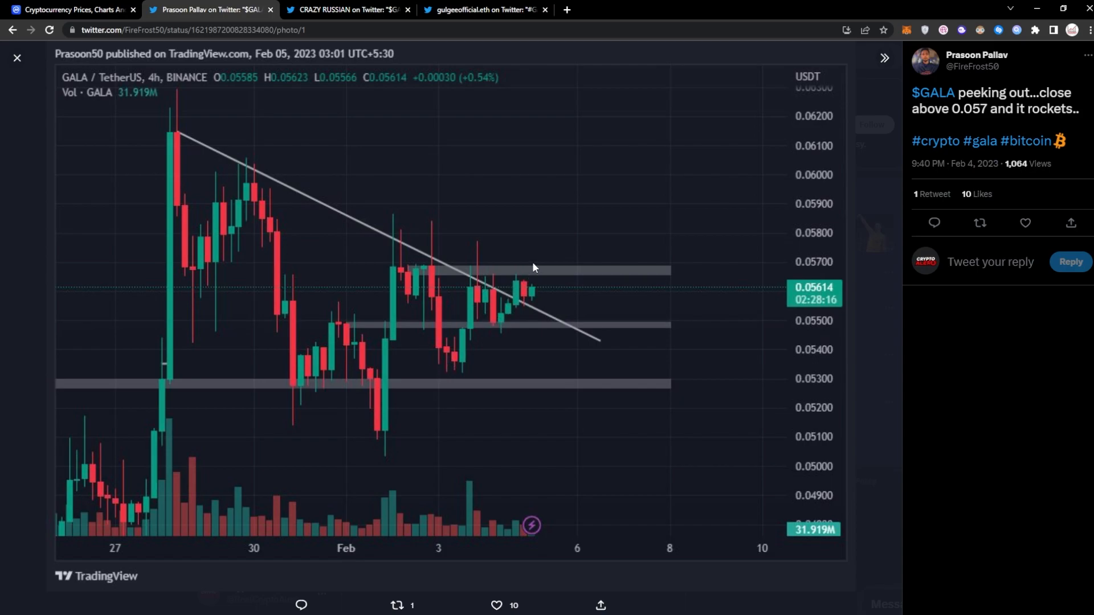
{"action": "mouse_move", "coordinate": [523, 281]}
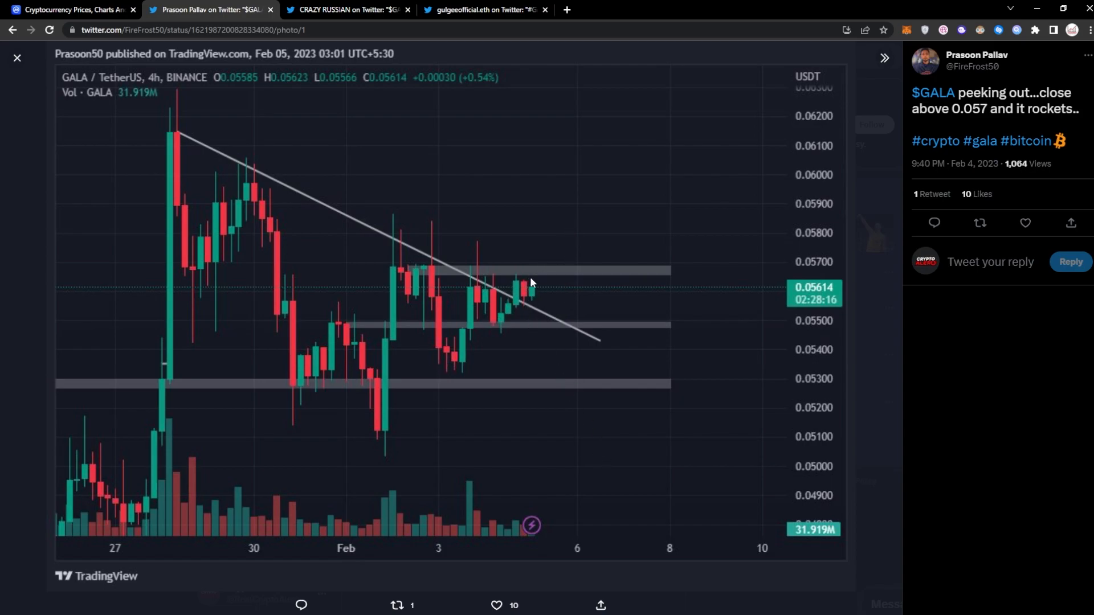
{"action": "mouse_move", "coordinate": [542, 364]}
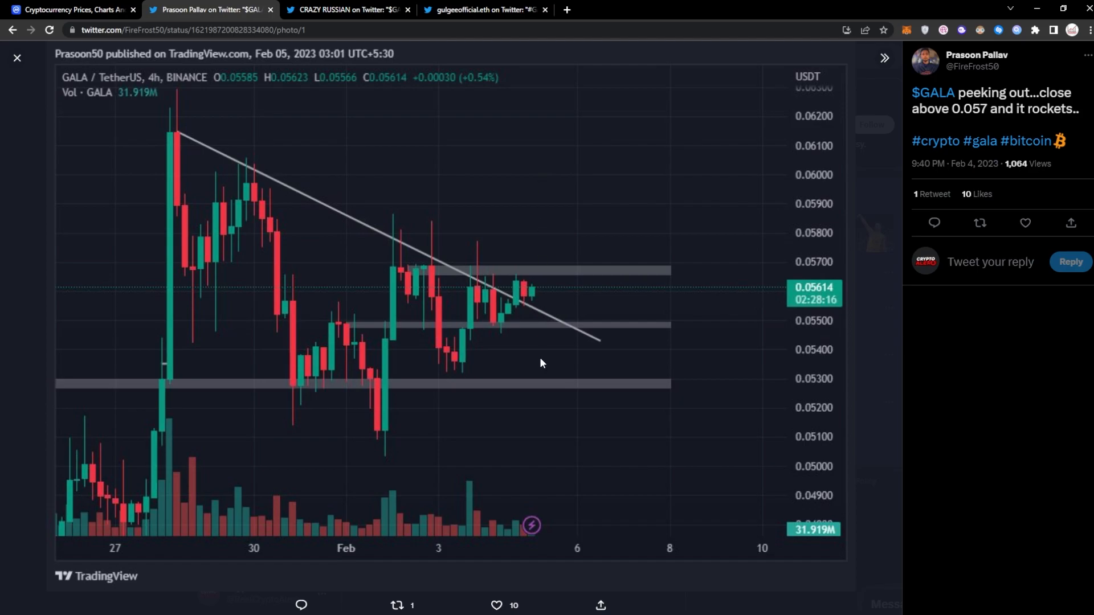
{"action": "mouse_move", "coordinate": [561, 433]}
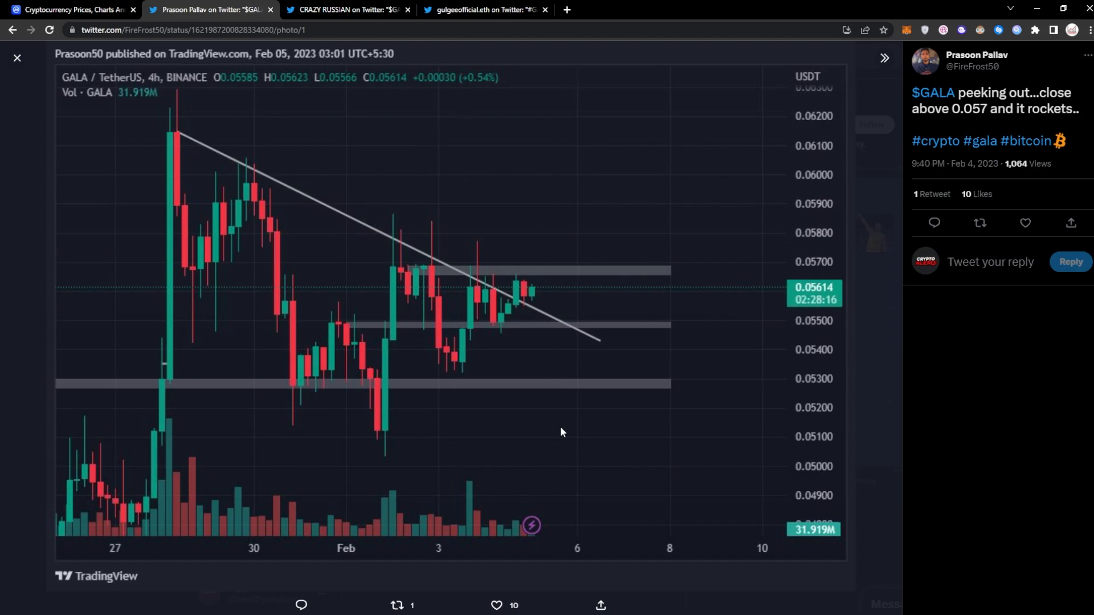
{"action": "mouse_move", "coordinate": [602, 321]}
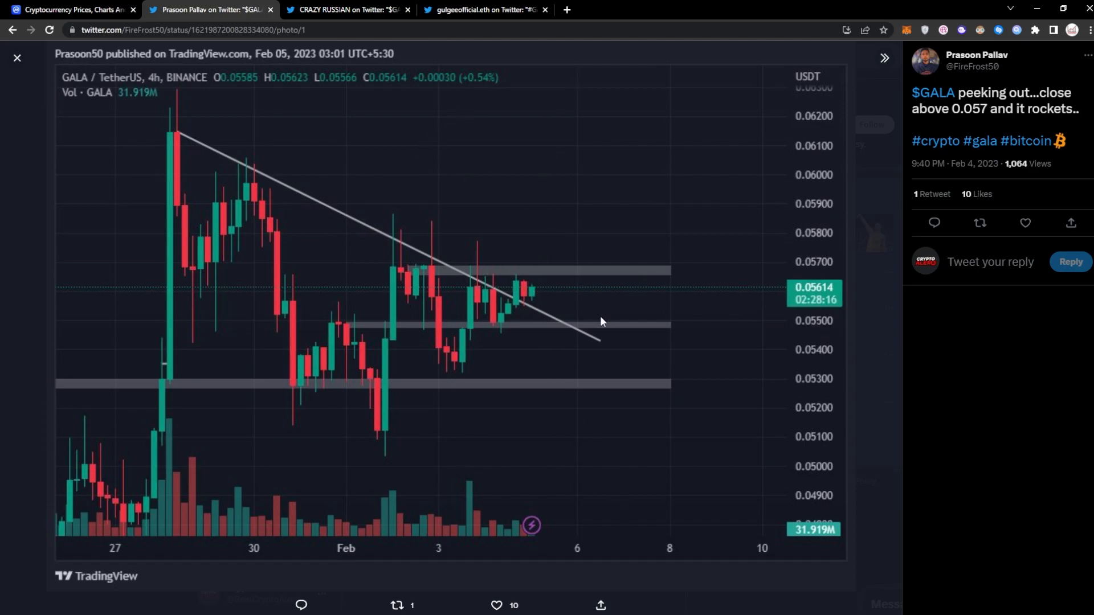
{"action": "left_click", "coordinate": [68, 10]}
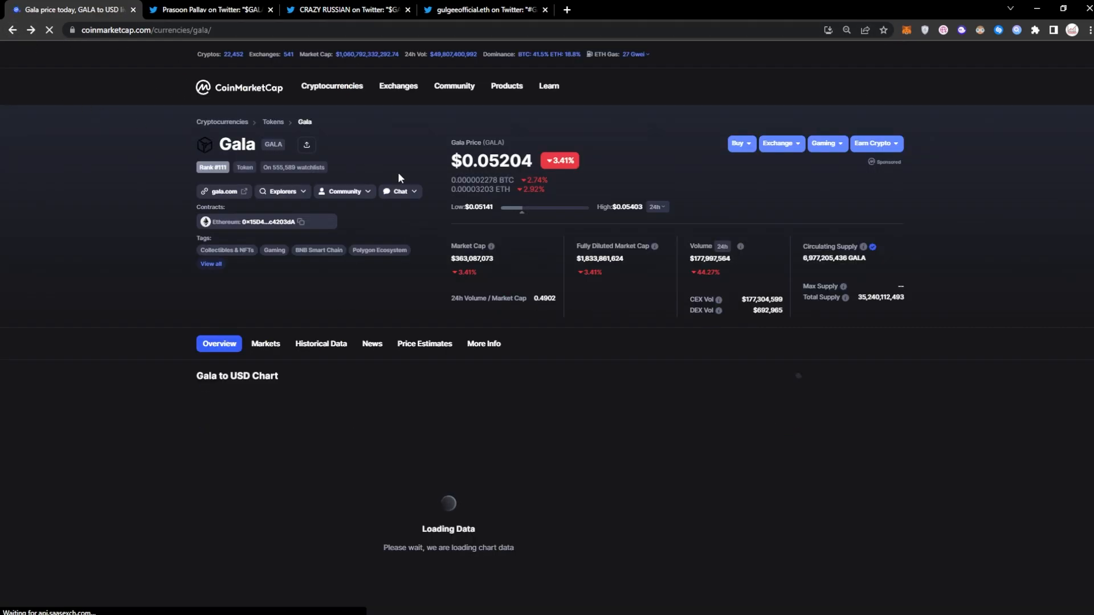
{"action": "left_click", "coordinate": [215, 10]}
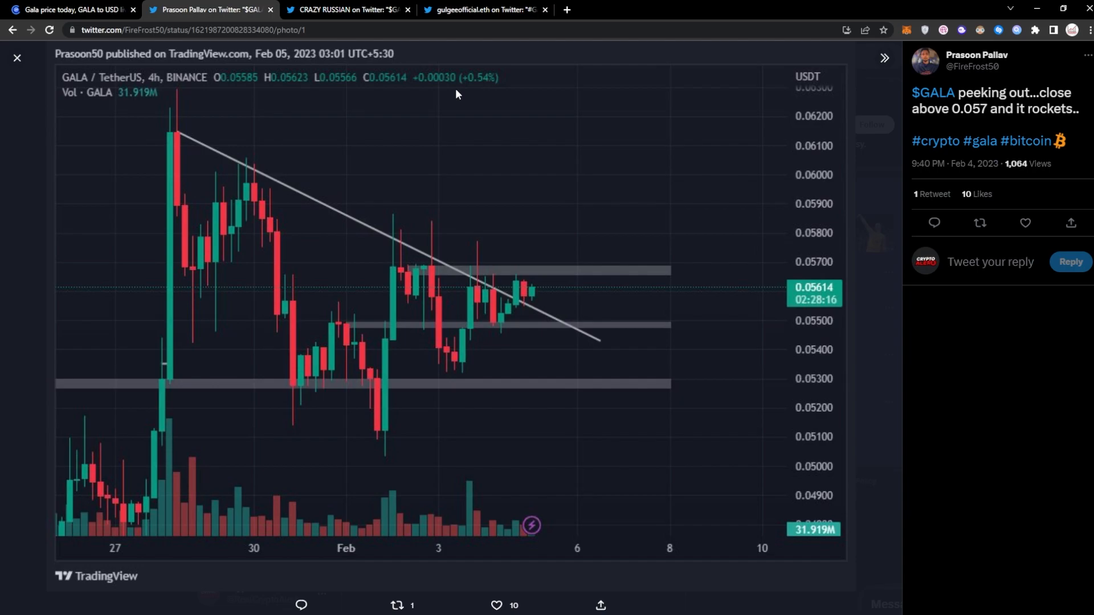
{"action": "mouse_move", "coordinate": [538, 265]}
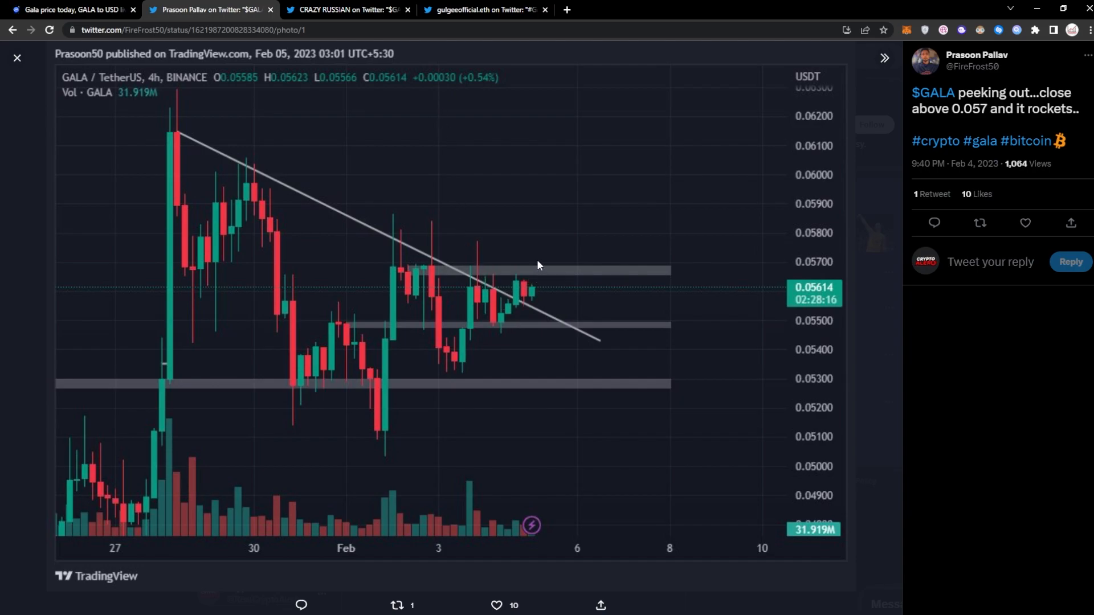
{"action": "mouse_move", "coordinate": [649, 232]}
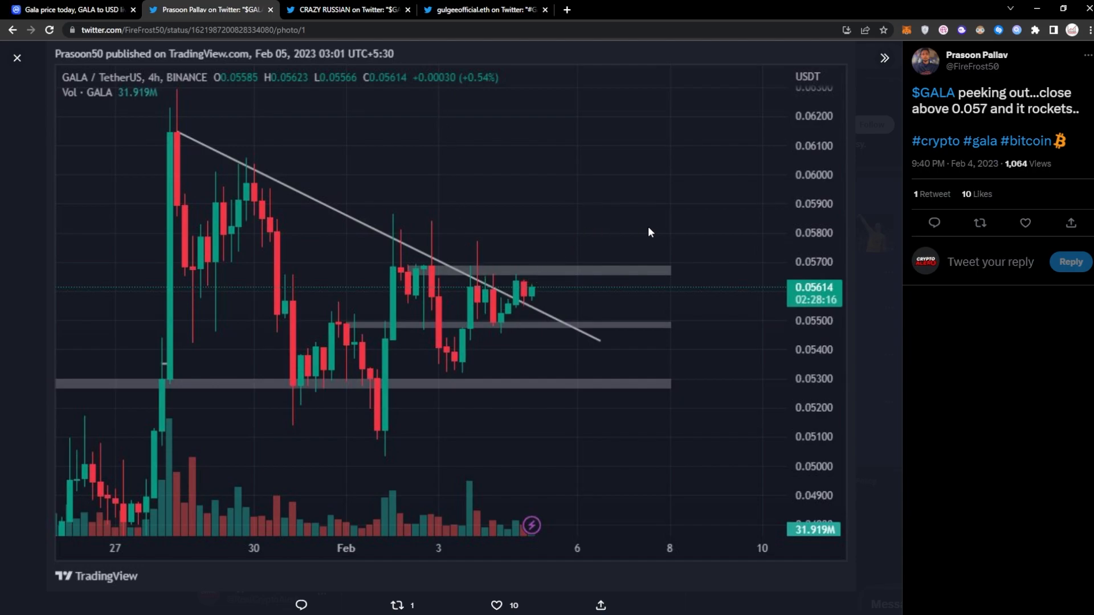
{"action": "mouse_move", "coordinate": [553, 284]}
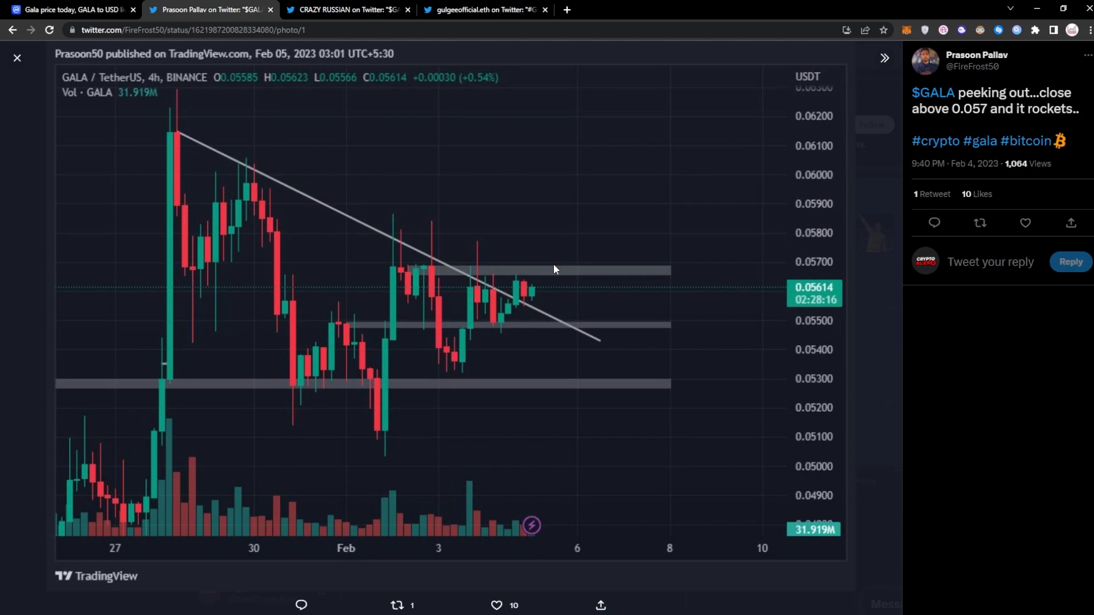
{"action": "mouse_move", "coordinate": [545, 266]}
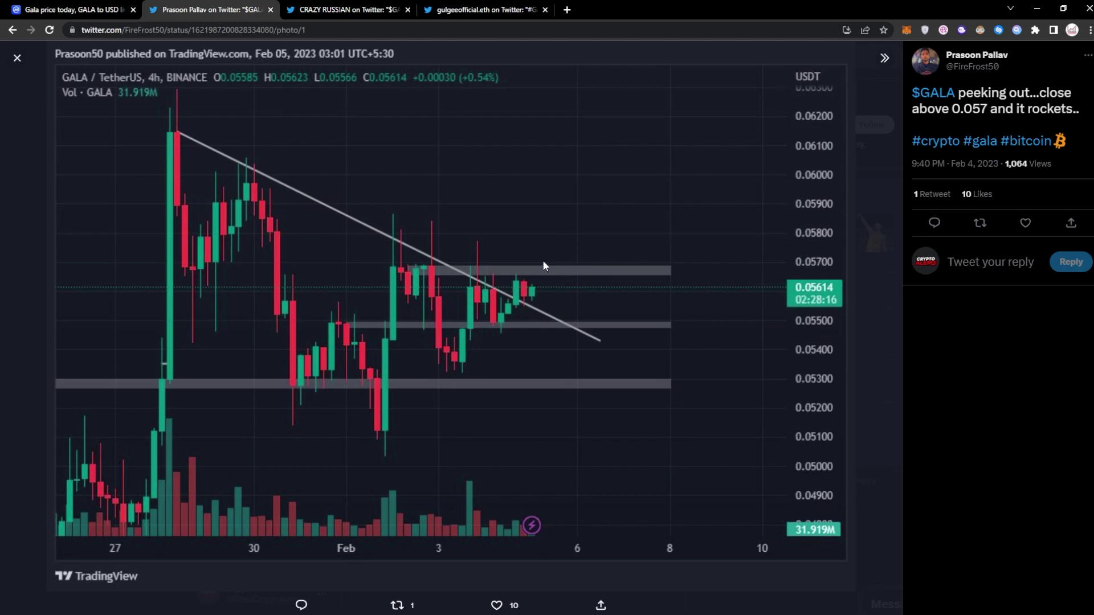
{"action": "mouse_move", "coordinate": [479, 432]}
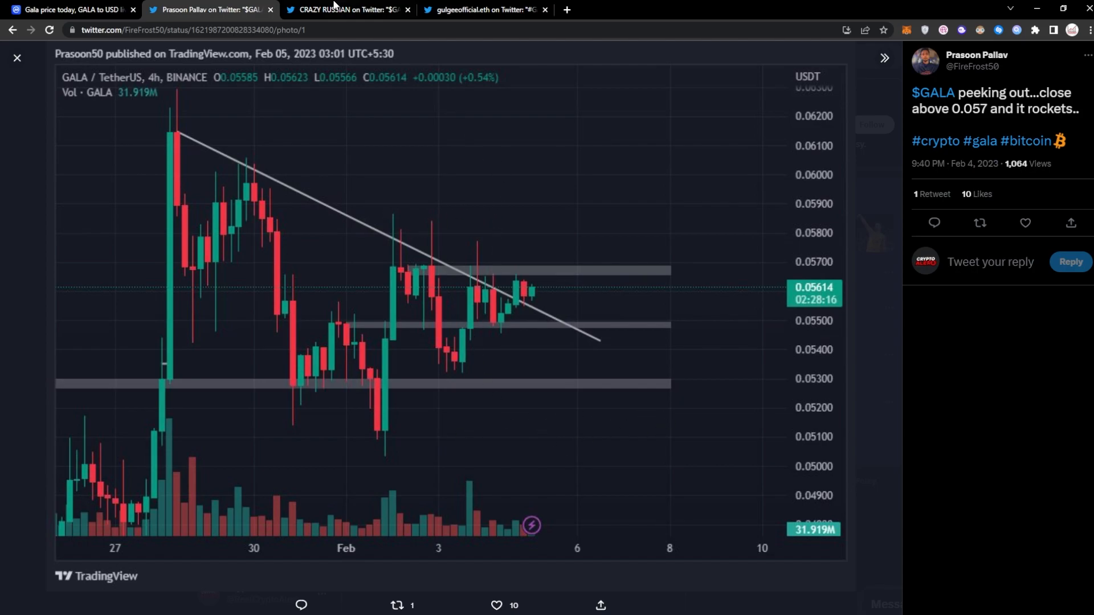
View CRAZY RUSSIAN's rising-wedge breakdown chart for GALA, showing a 0.046 target
{"action": "left_click", "coordinate": [353, 10]}
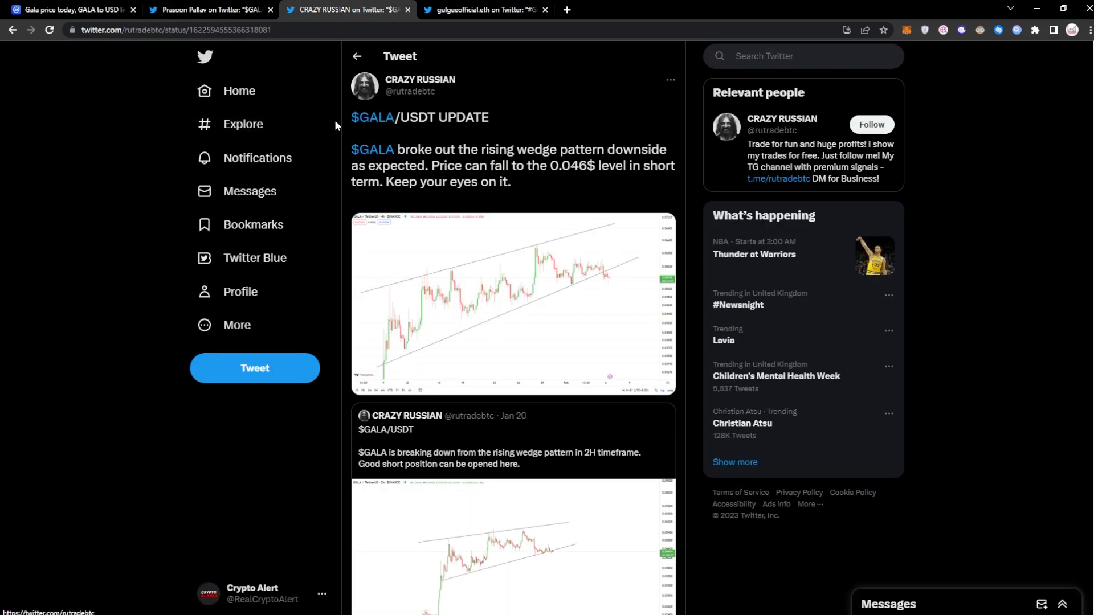
{"action": "mouse_move", "coordinate": [430, 138]}
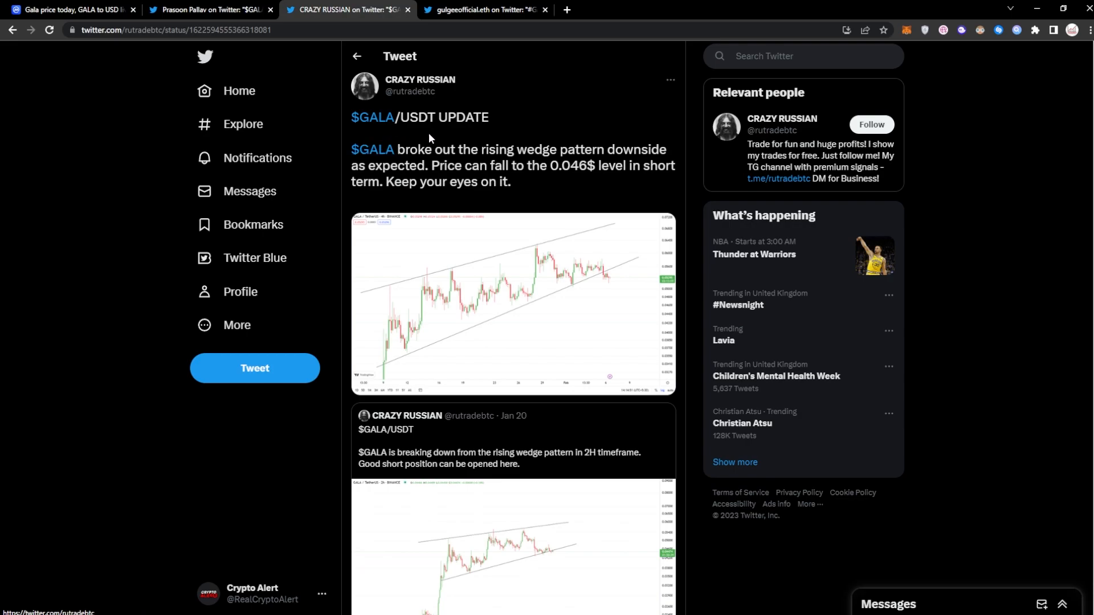
{"action": "mouse_move", "coordinate": [381, 155]}
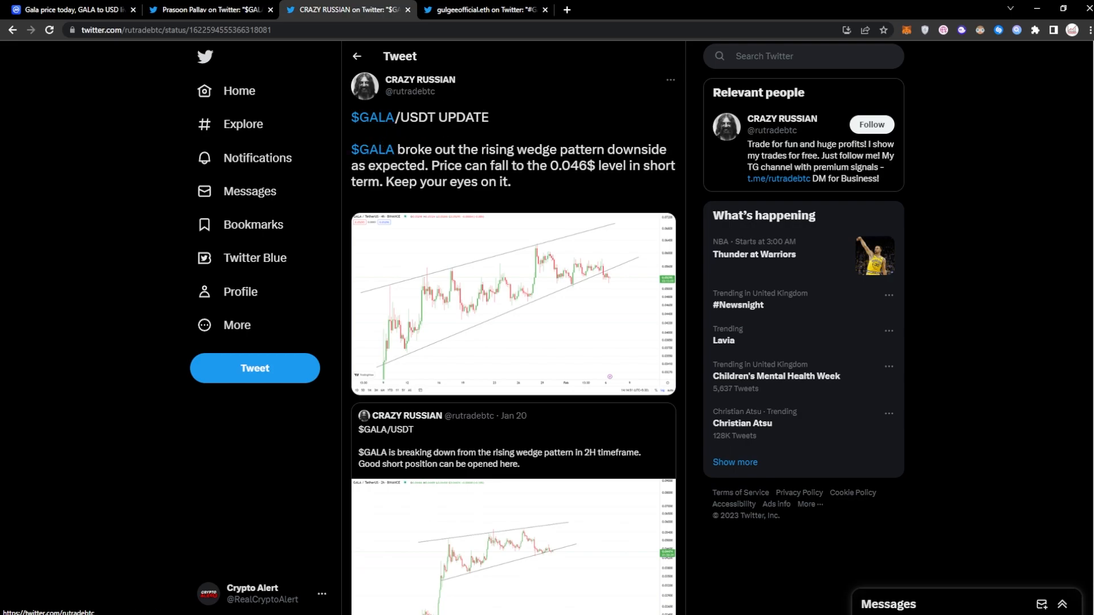
{"action": "mouse_move", "coordinate": [426, 144]}
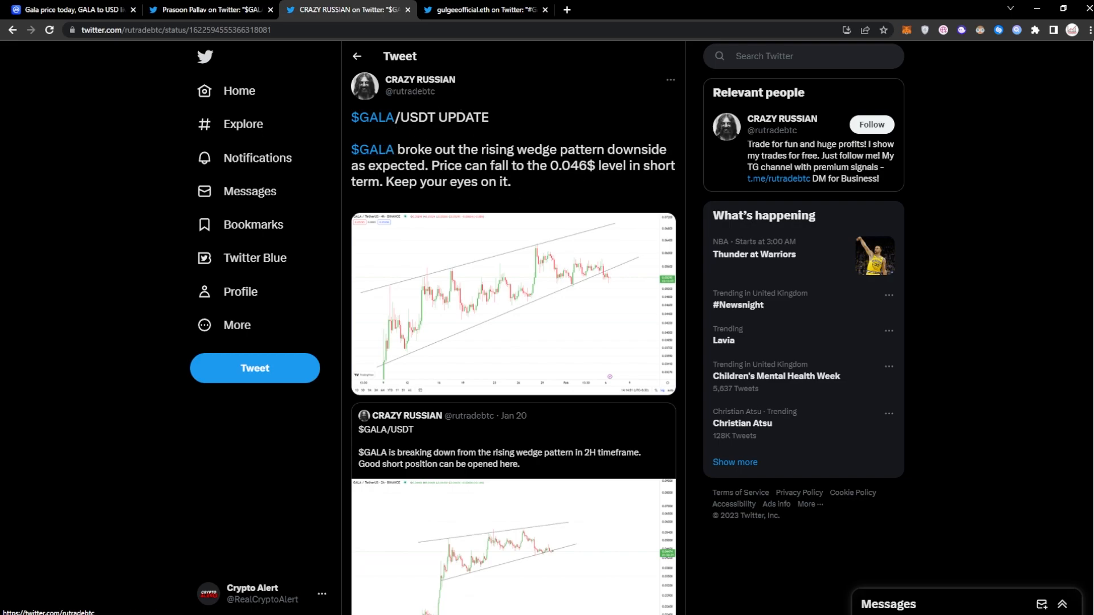
{"action": "mouse_move", "coordinate": [533, 179]}
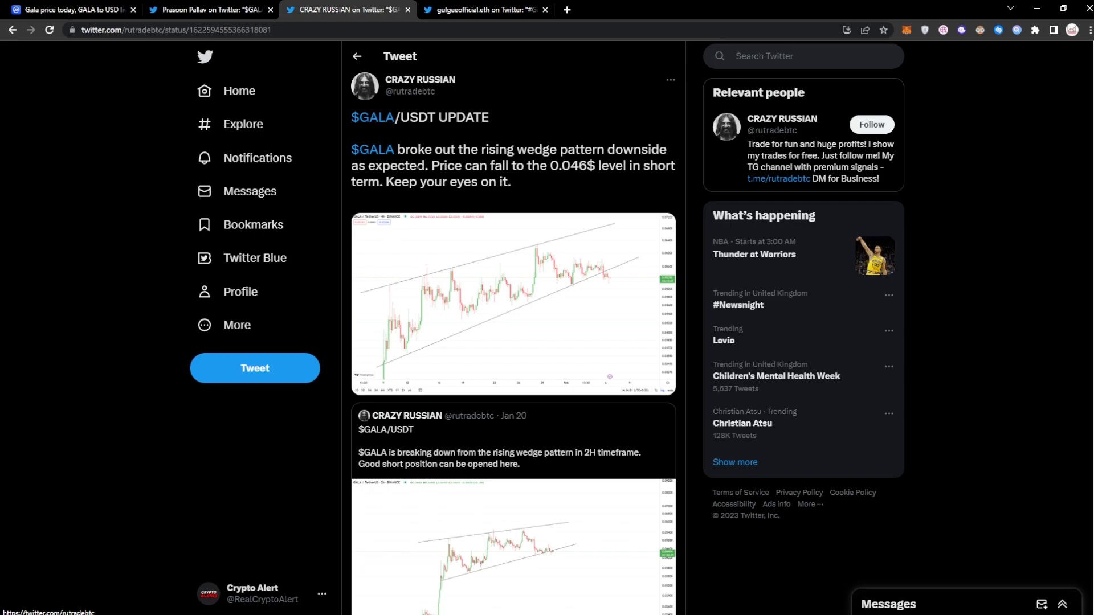
{"action": "left_click", "coordinate": [209, 11]}
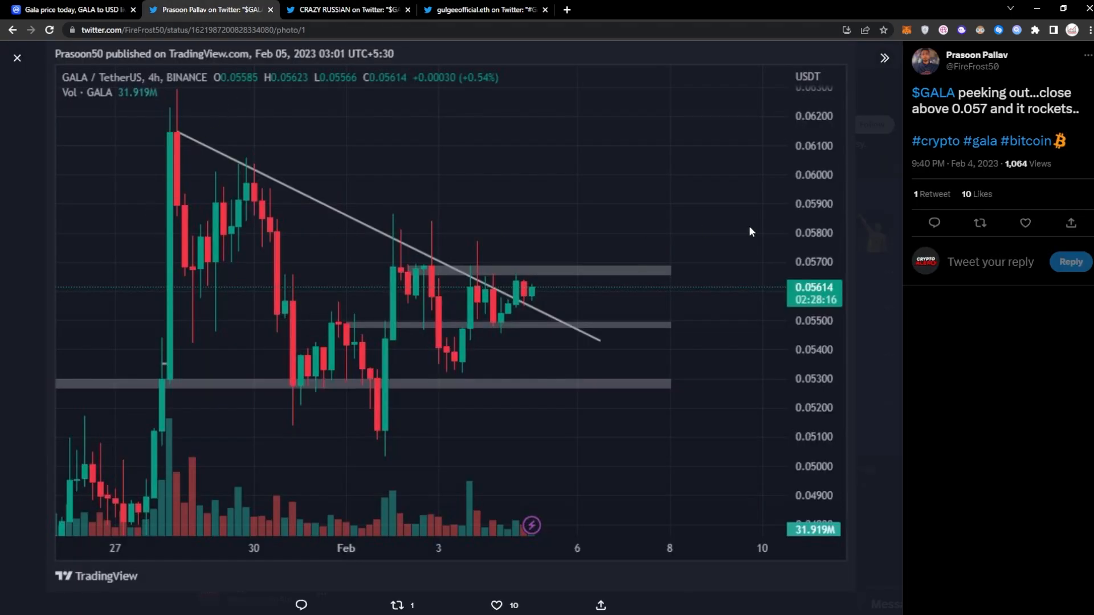
{"action": "left_click", "coordinate": [356, 10]}
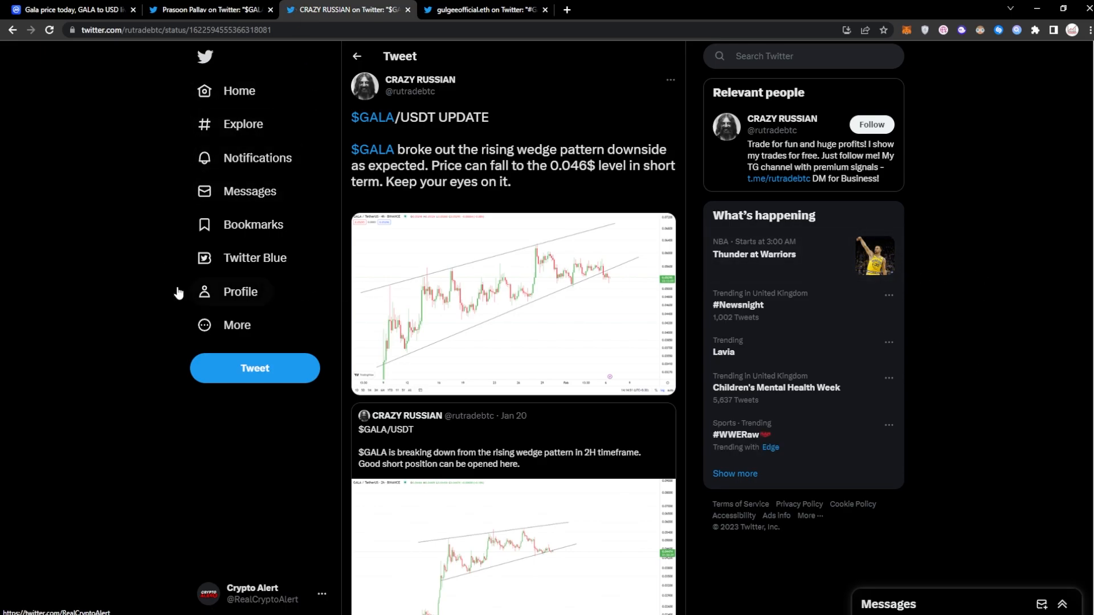
{"action": "scroll", "scroll_direction": "down", "scroll_amount": 3}
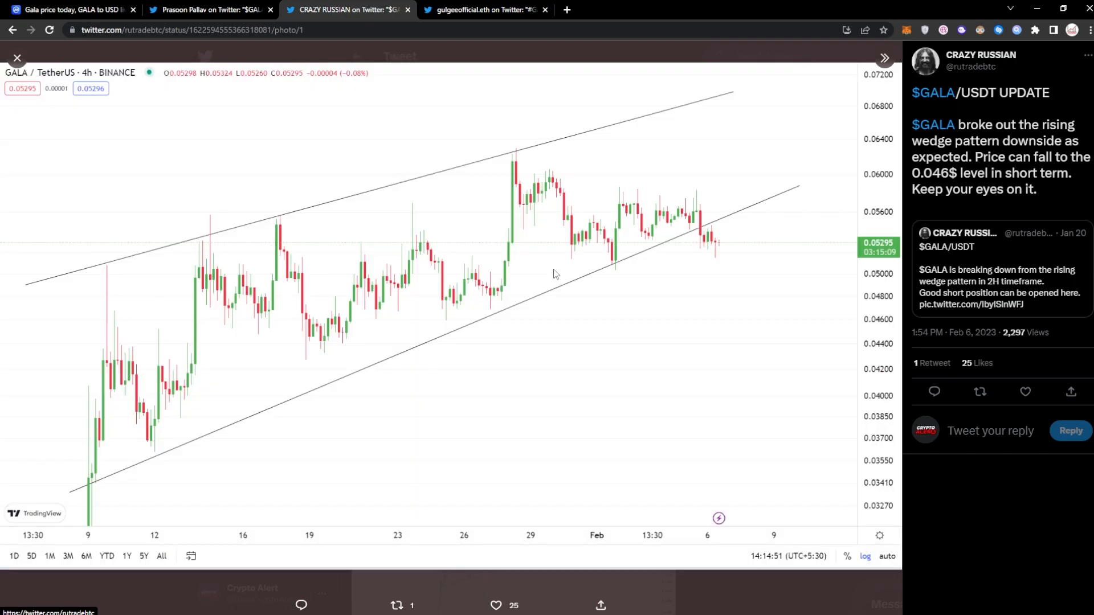
{"action": "mouse_move", "coordinate": [276, 138]}
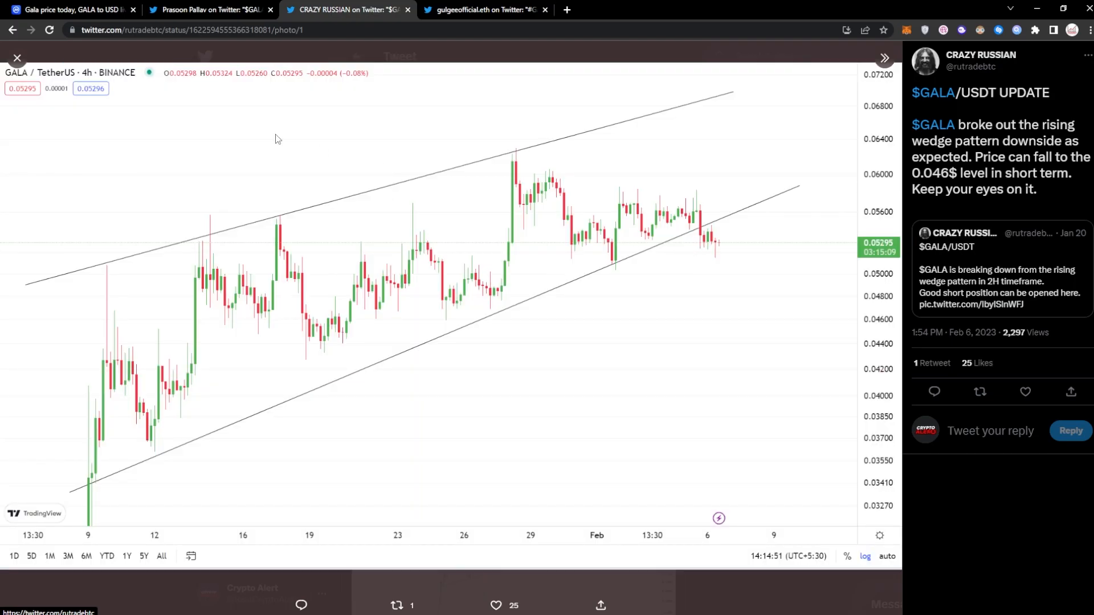
{"action": "mouse_move", "coordinate": [827, 123]}
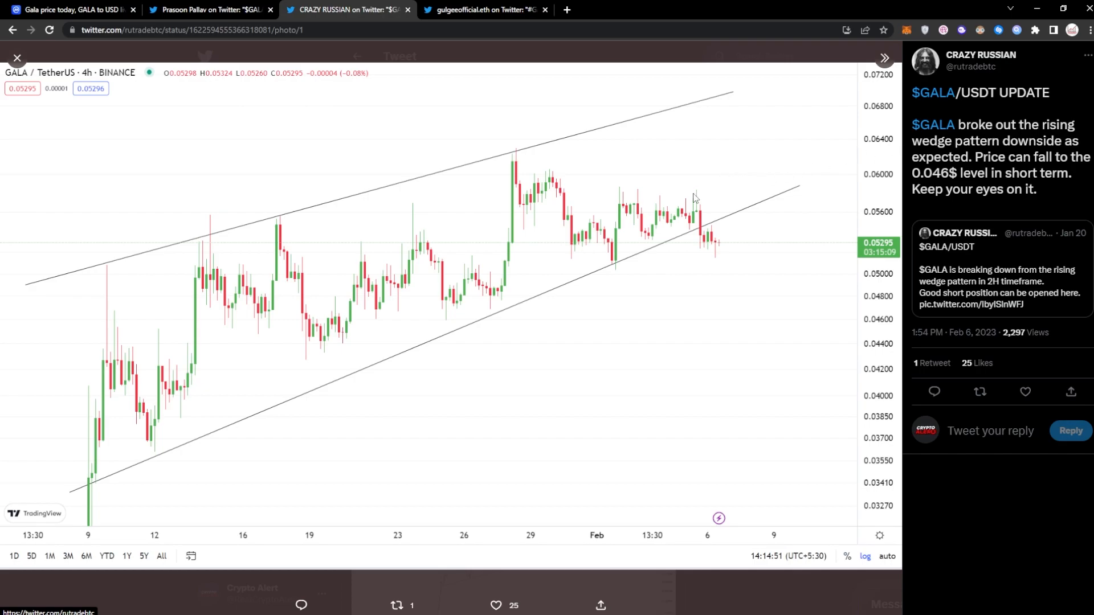
{"action": "mouse_move", "coordinate": [778, 299]}
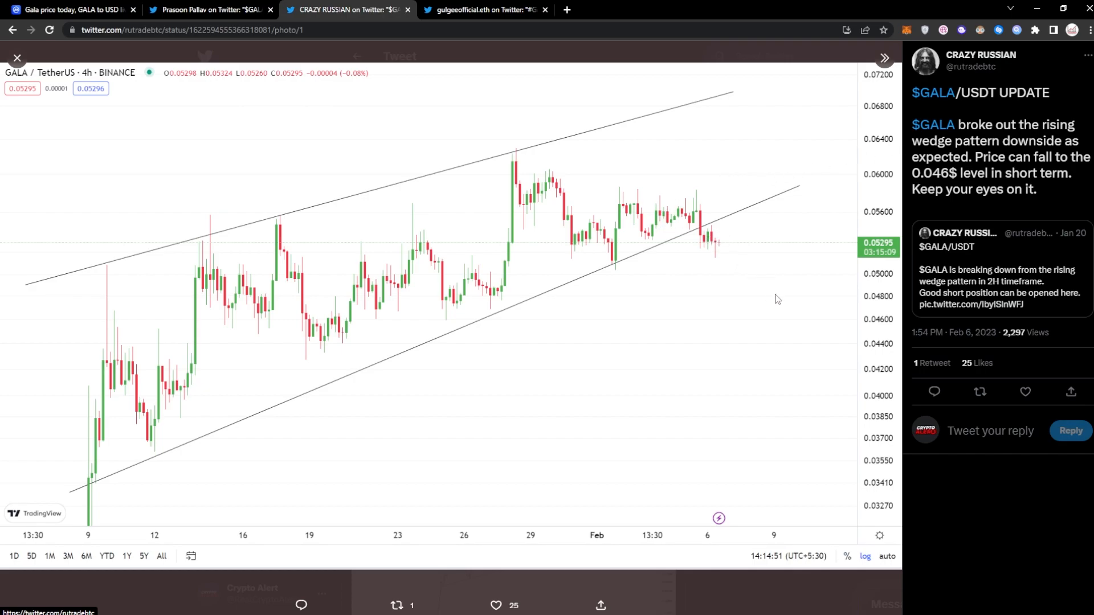
{"action": "mouse_move", "coordinate": [813, 320]}
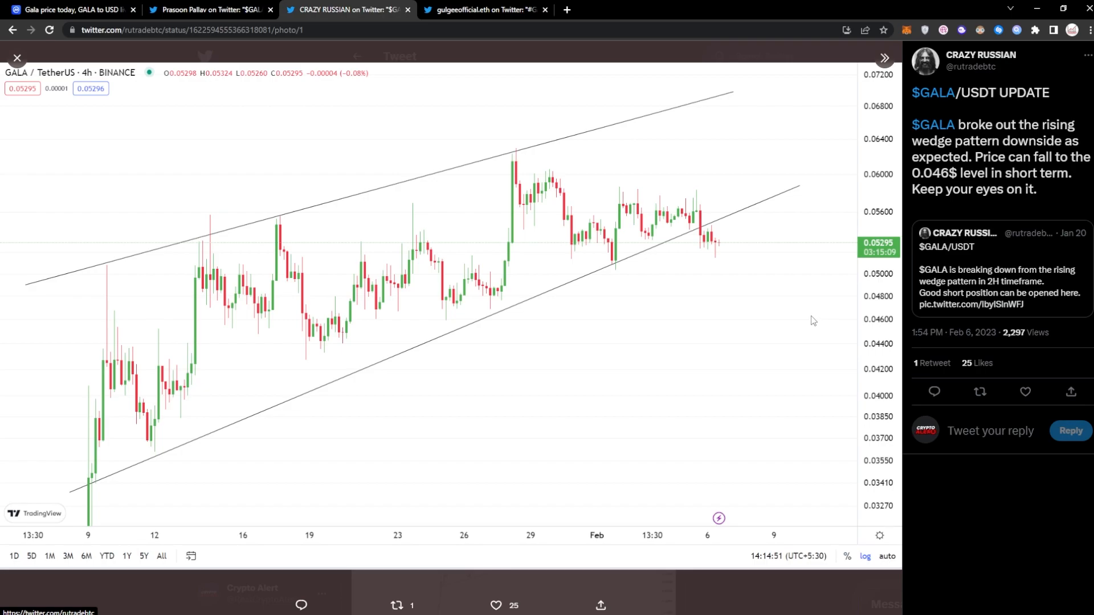
{"action": "mouse_move", "coordinate": [820, 326]}
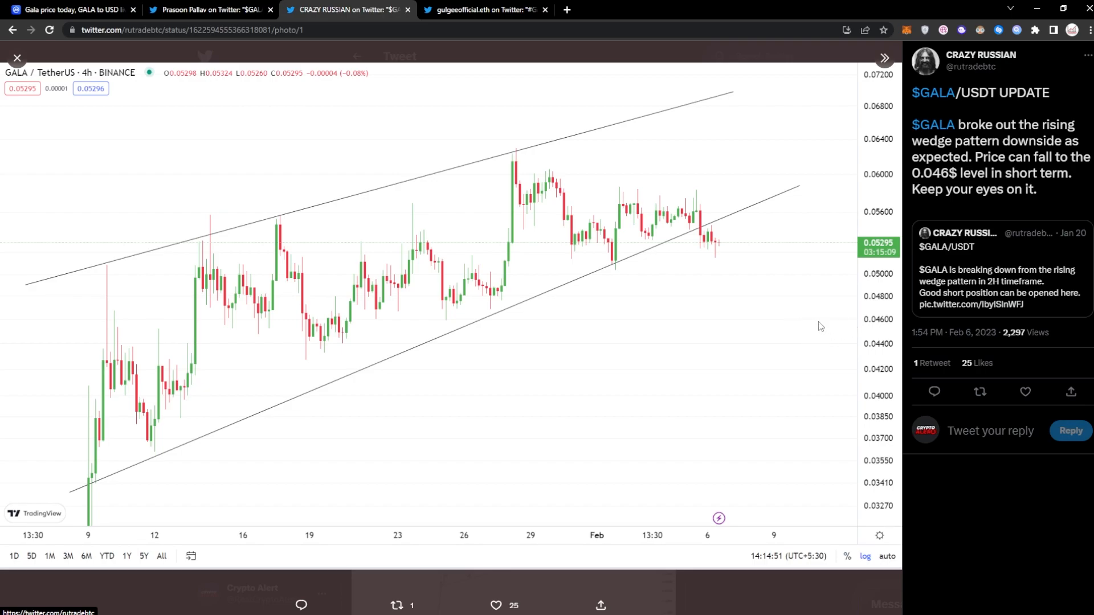
{"action": "mouse_move", "coordinate": [837, 305]}
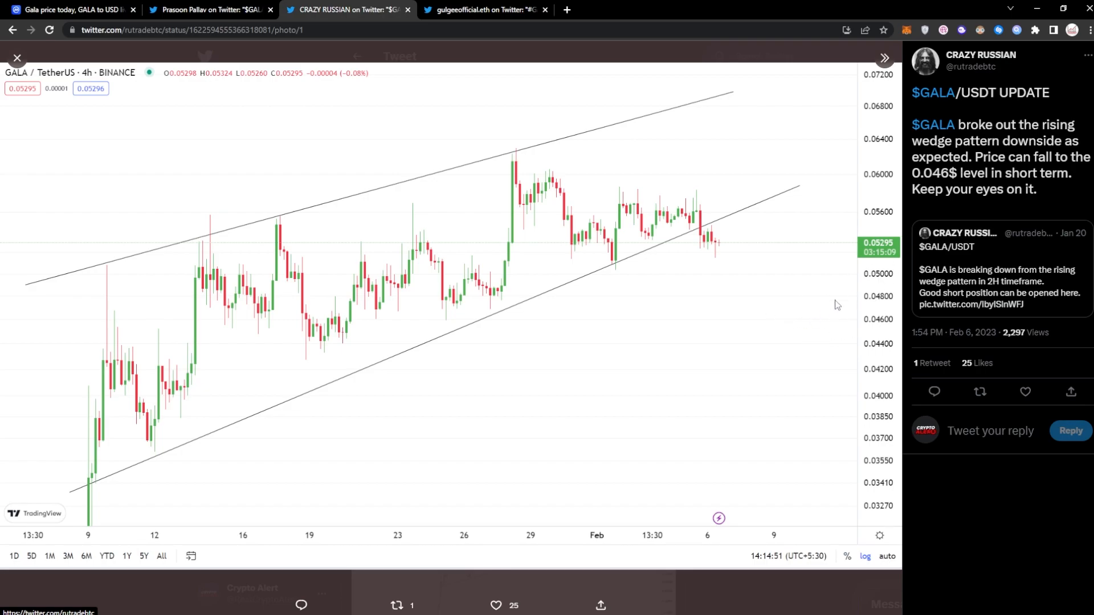
{"action": "mouse_move", "coordinate": [792, 324]}
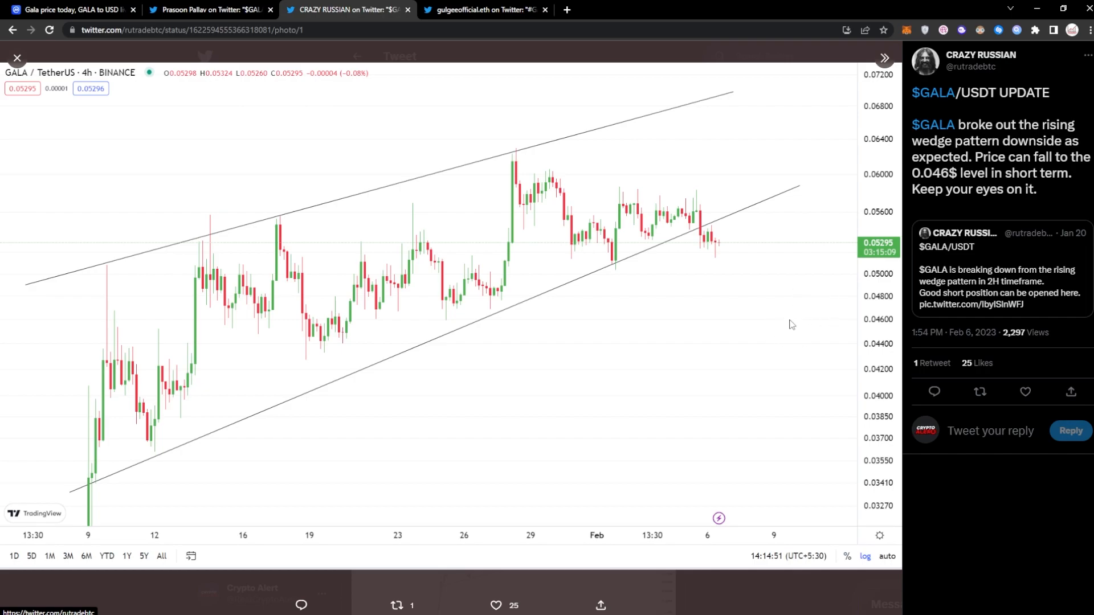
{"action": "mouse_move", "coordinate": [707, 267]}
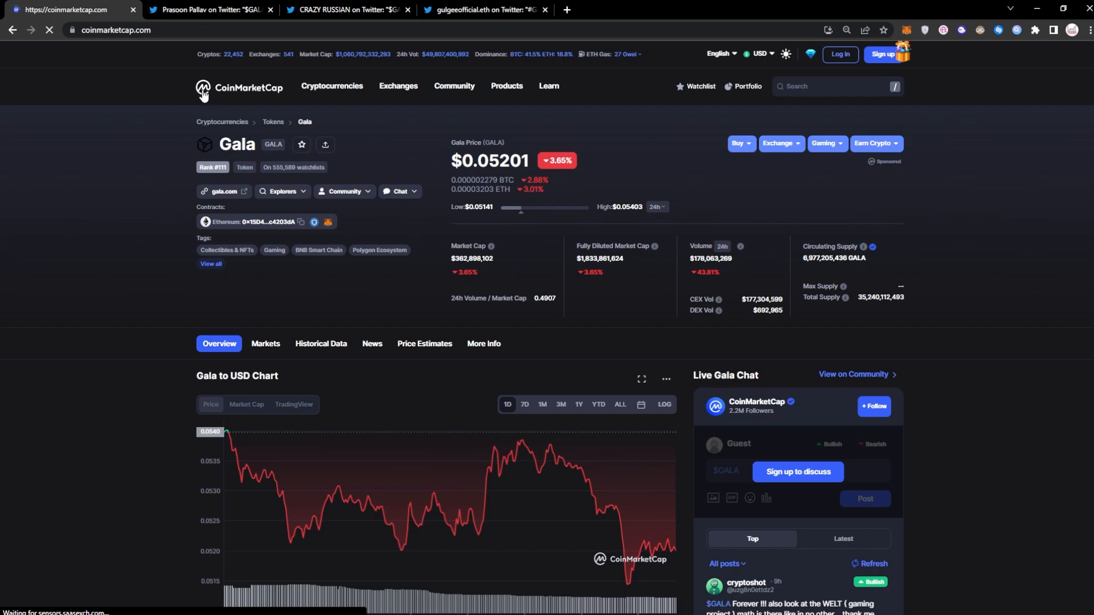
Scroll through CoinMarketCap's homepage price table, then bring up the GALA Films tweet
{"action": "left_click", "coordinate": [201, 89]}
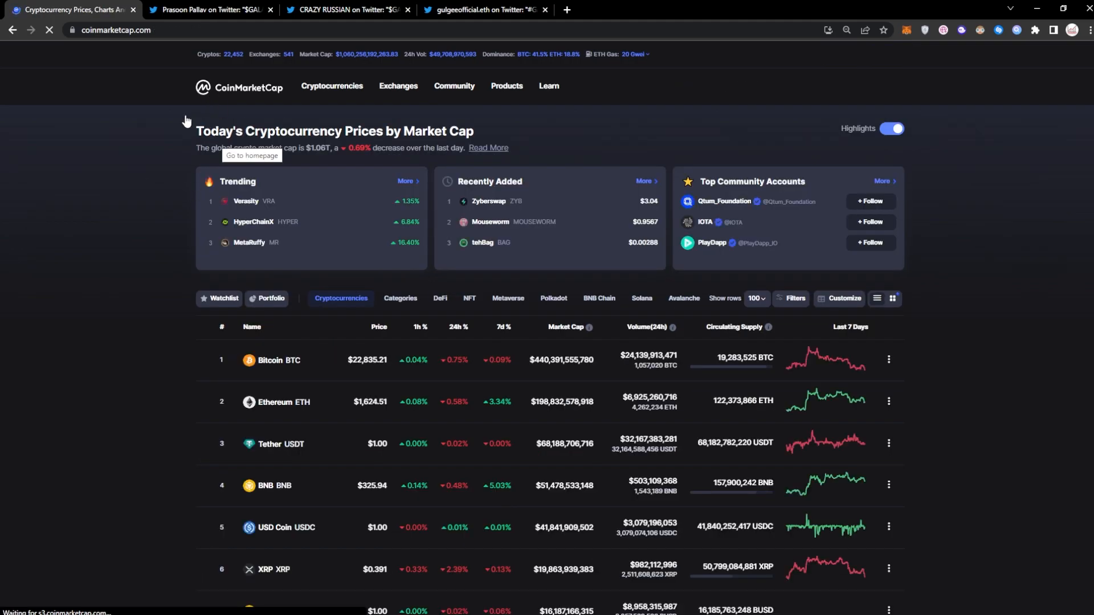
{"action": "scroll", "scroll_direction": "down", "scroll_amount": 3}
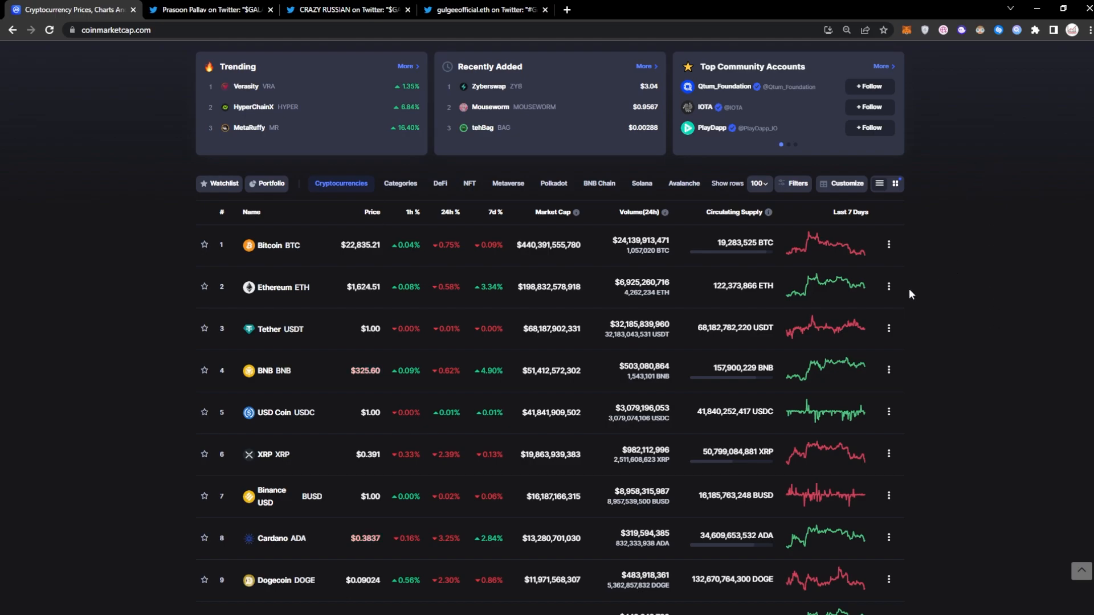
{"action": "scroll", "scroll_direction": "down", "scroll_amount": 3}
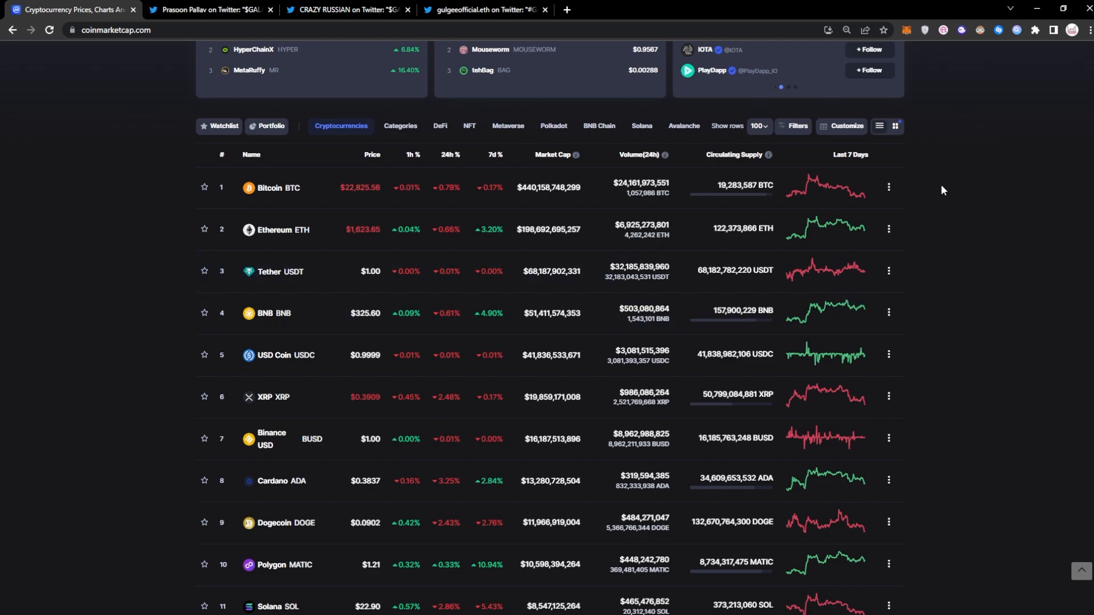
{"action": "scroll", "scroll_direction": "down", "scroll_amount": 3}
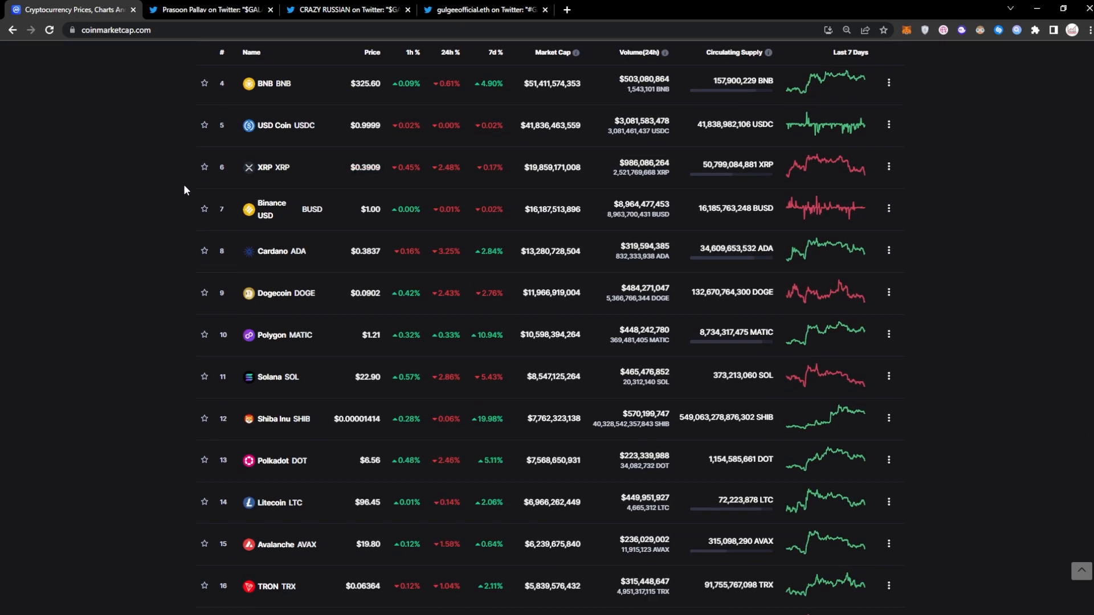
{"action": "scroll", "scroll_direction": "down", "scroll_amount": 3}
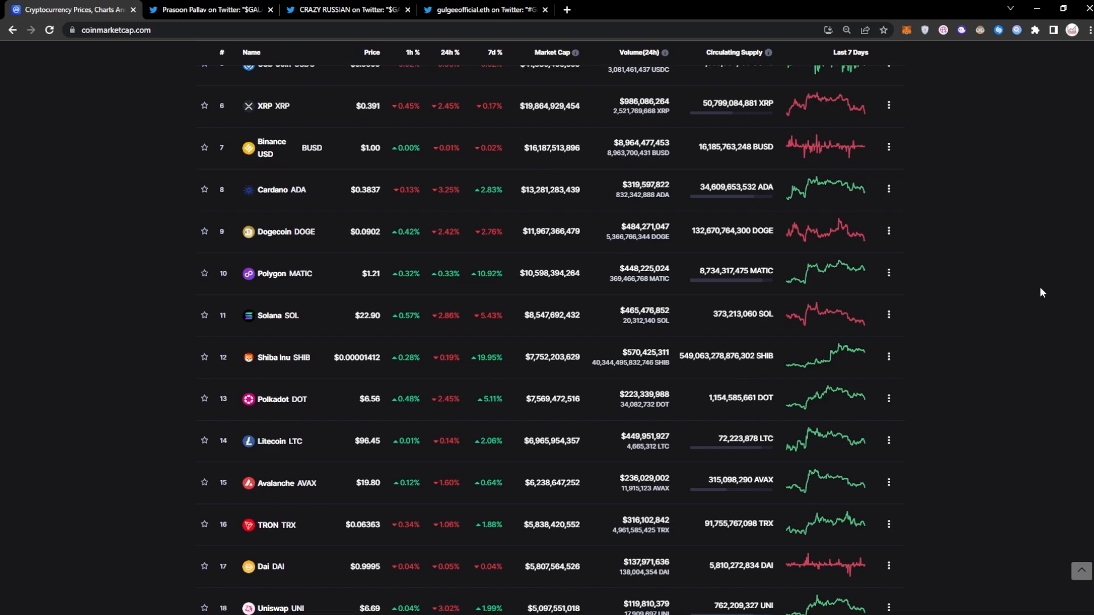
{"action": "scroll", "scroll_direction": "down", "scroll_amount": 3}
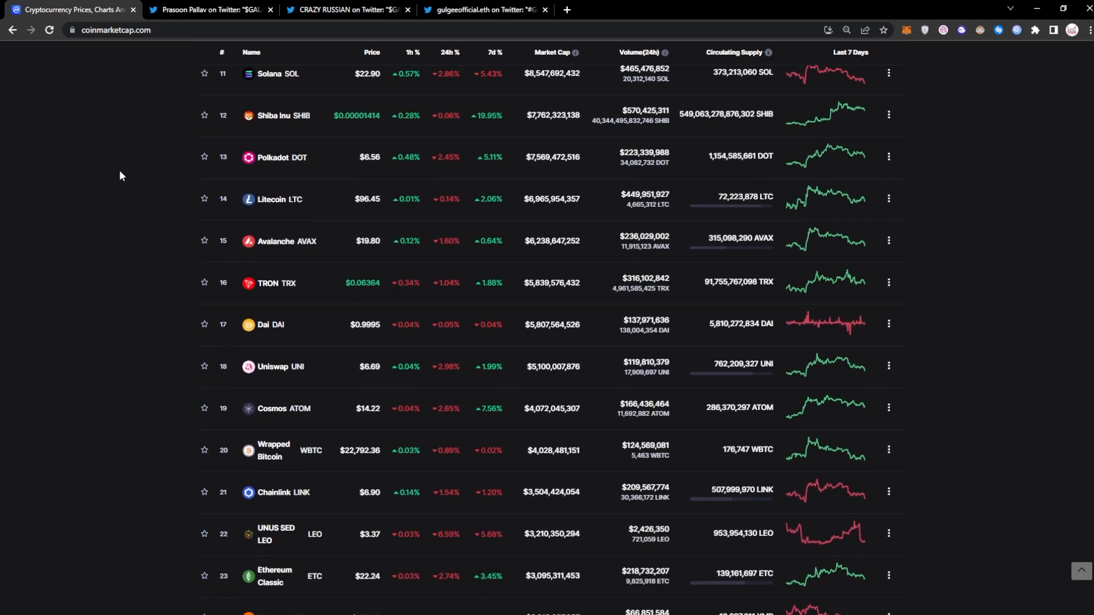
{"action": "scroll", "scroll_direction": "down", "scroll_amount": 3}
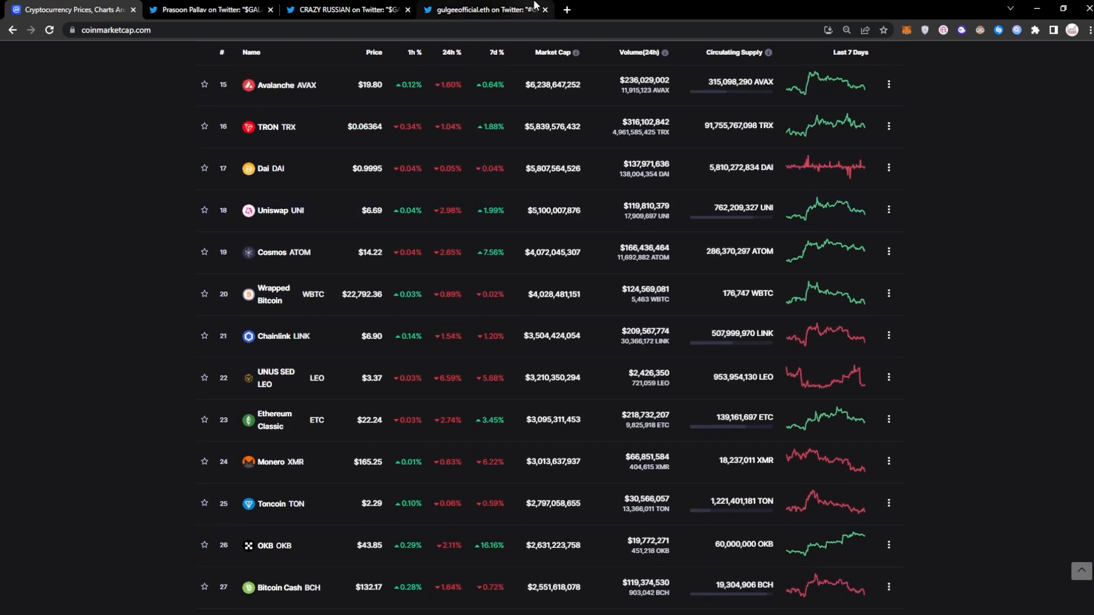
{"action": "left_click", "coordinate": [487, 10]}
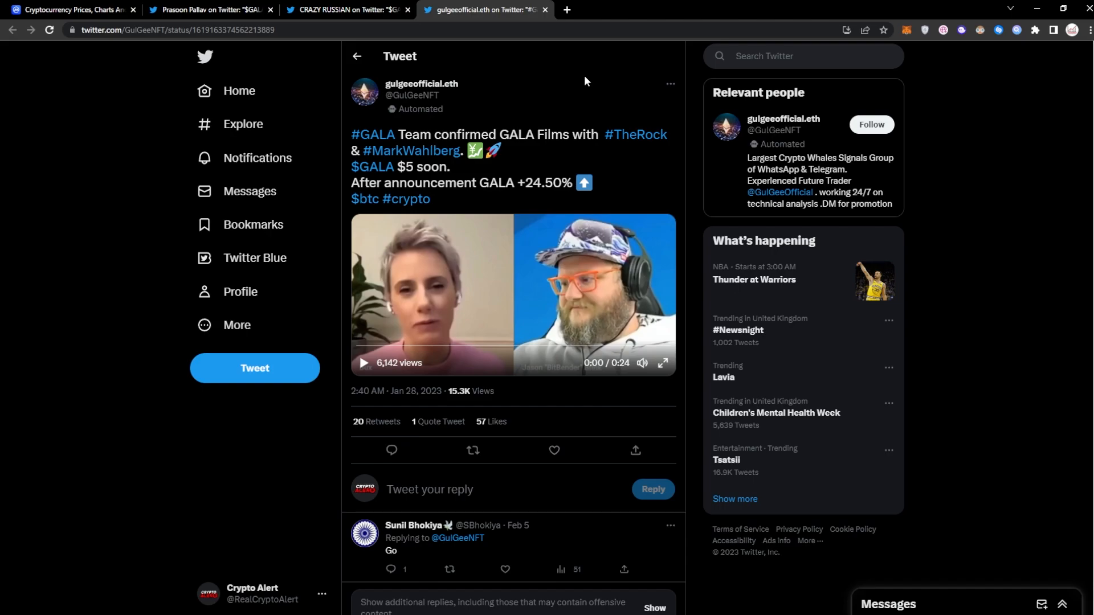
{"action": "mouse_move", "coordinate": [665, 262]}
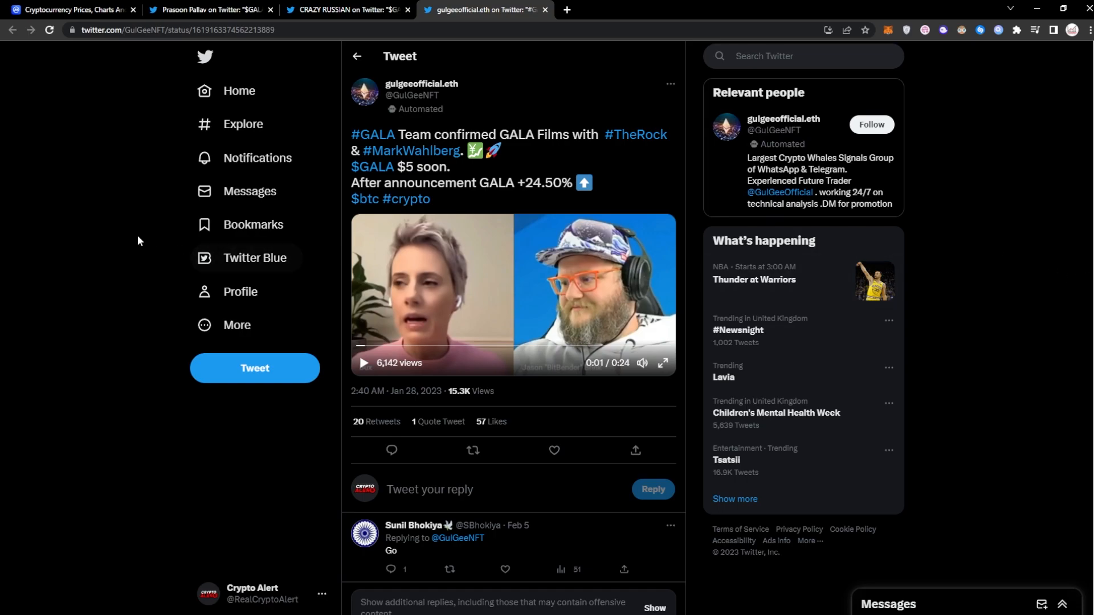
{"action": "mouse_move", "coordinate": [134, 155]}
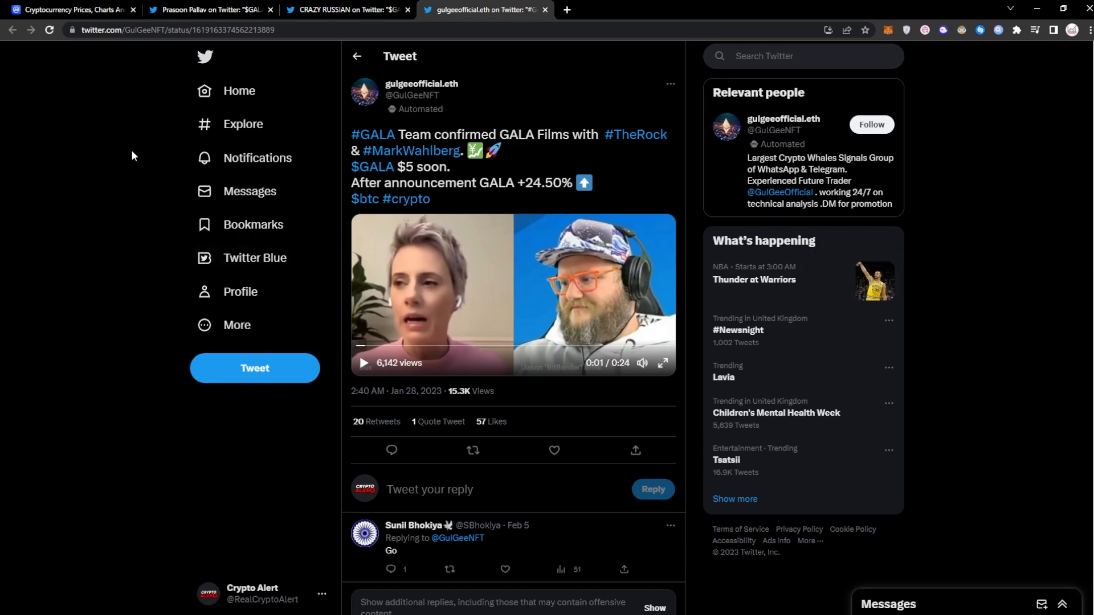
{"action": "mouse_move", "coordinate": [311, 226]}
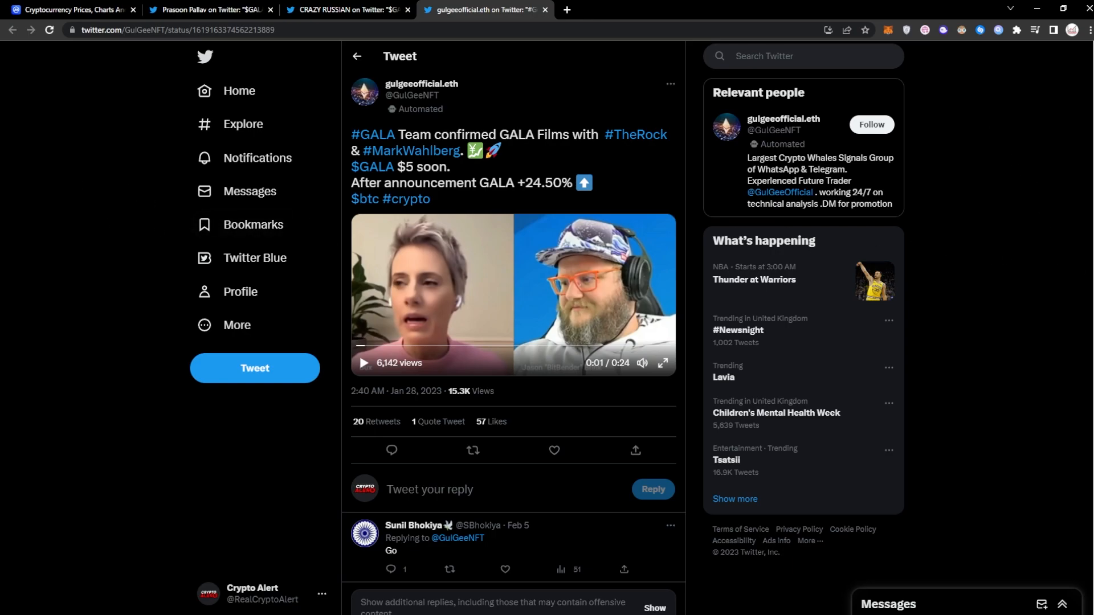
{"action": "mouse_move", "coordinate": [1011, 188]}
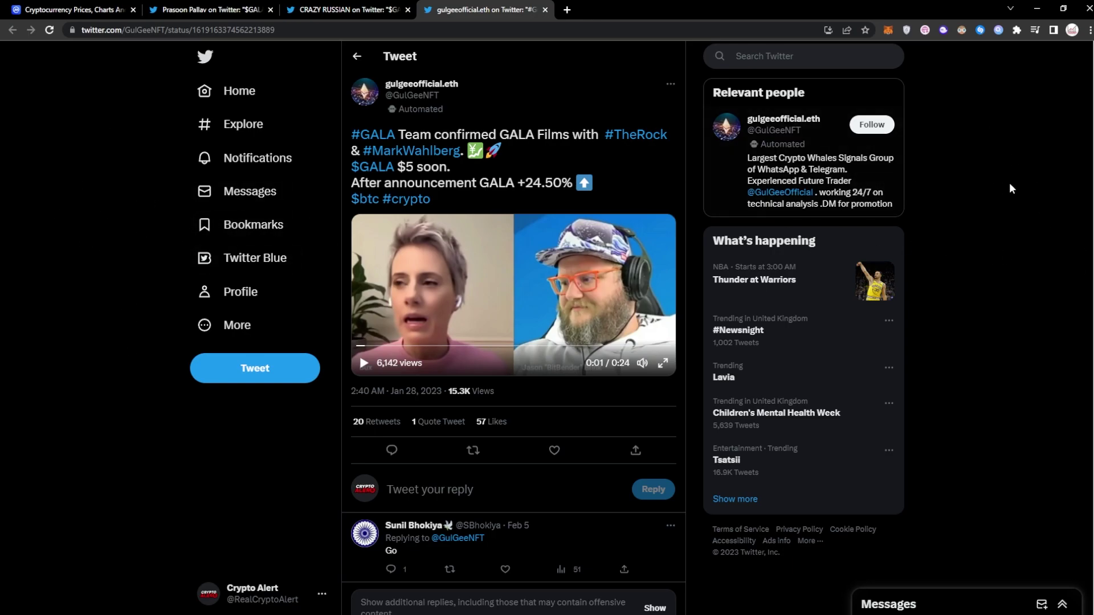
{"action": "mouse_move", "coordinate": [104, 262]}
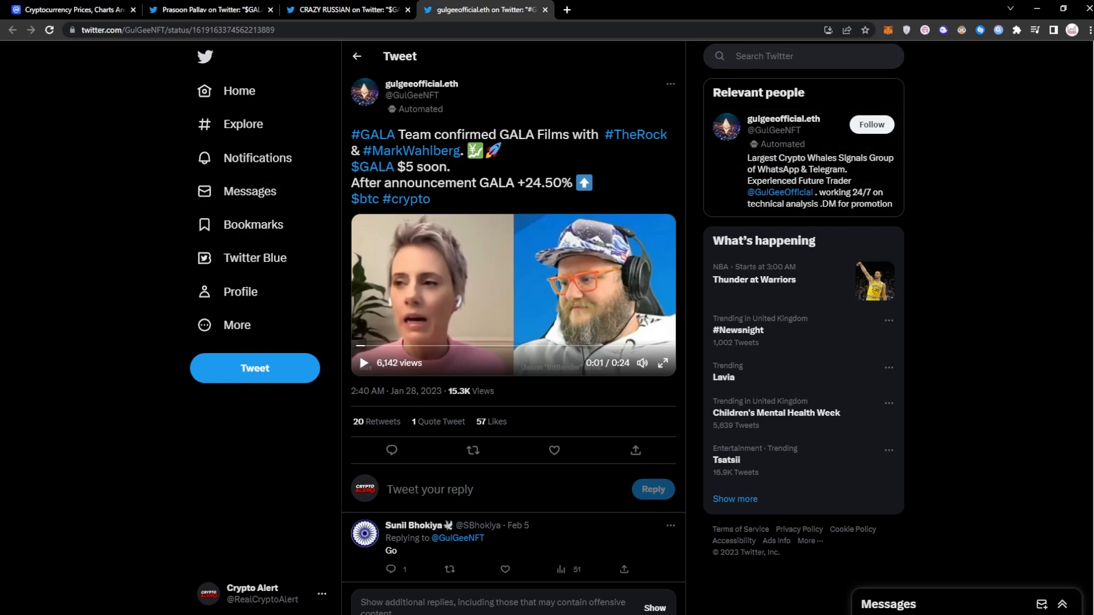
{"action": "mouse_move", "coordinate": [912, 229]}
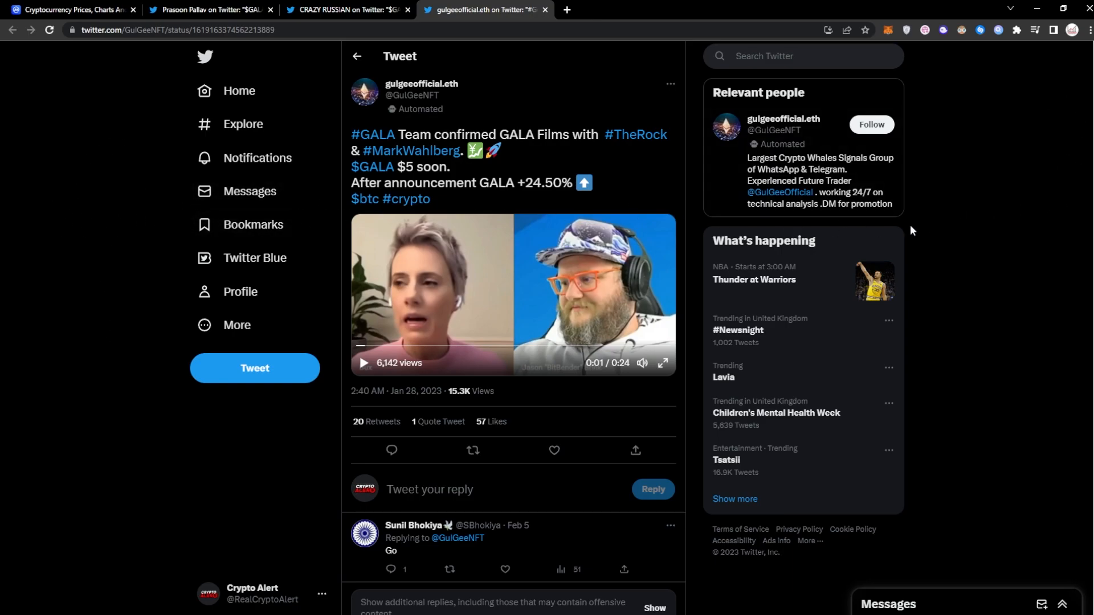
{"action": "mouse_move", "coordinate": [118, 119]}
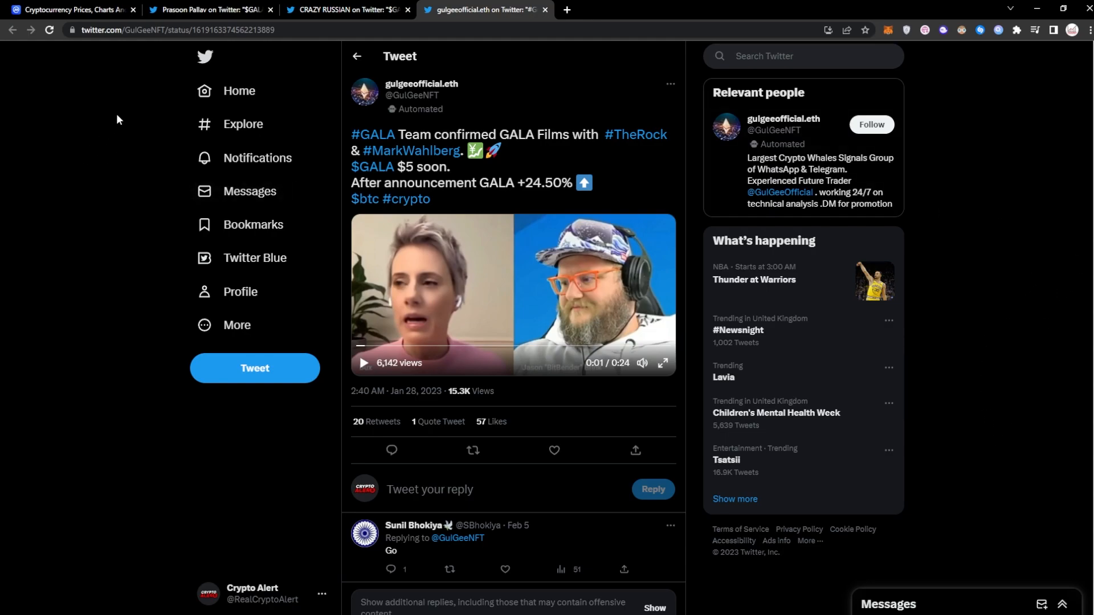
{"action": "mouse_move", "coordinate": [80, 223]}
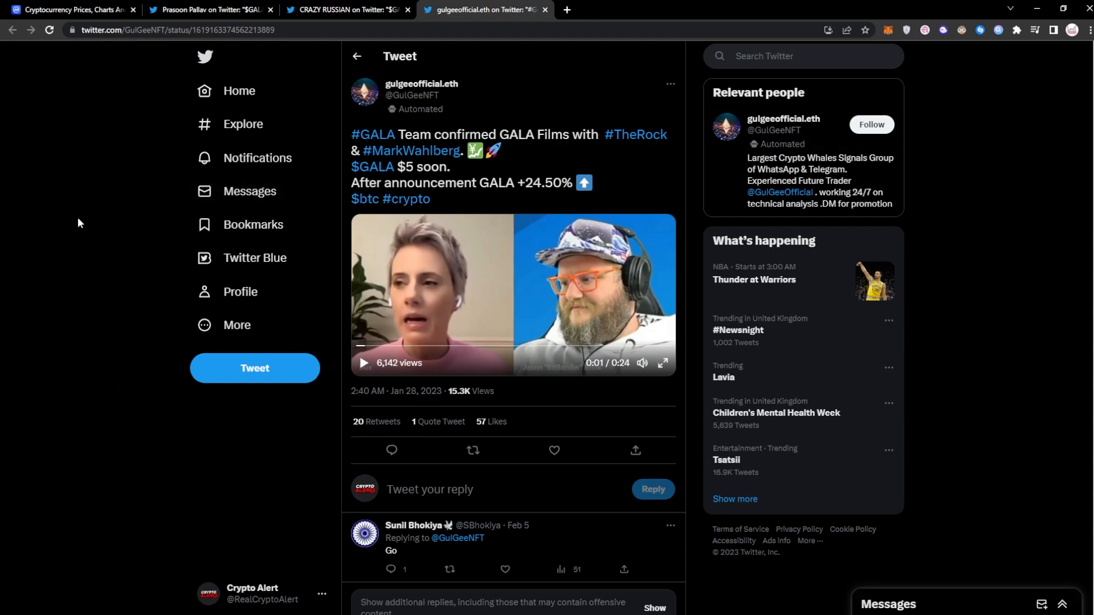
{"action": "mouse_move", "coordinate": [104, 114]}
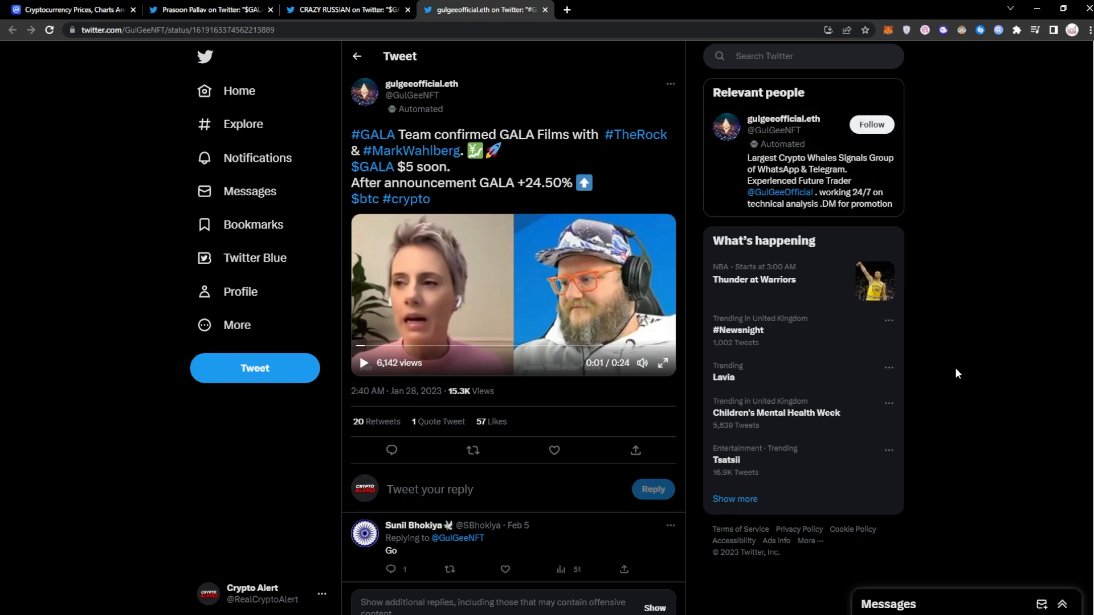
{"action": "mouse_move", "coordinate": [132, 332]}
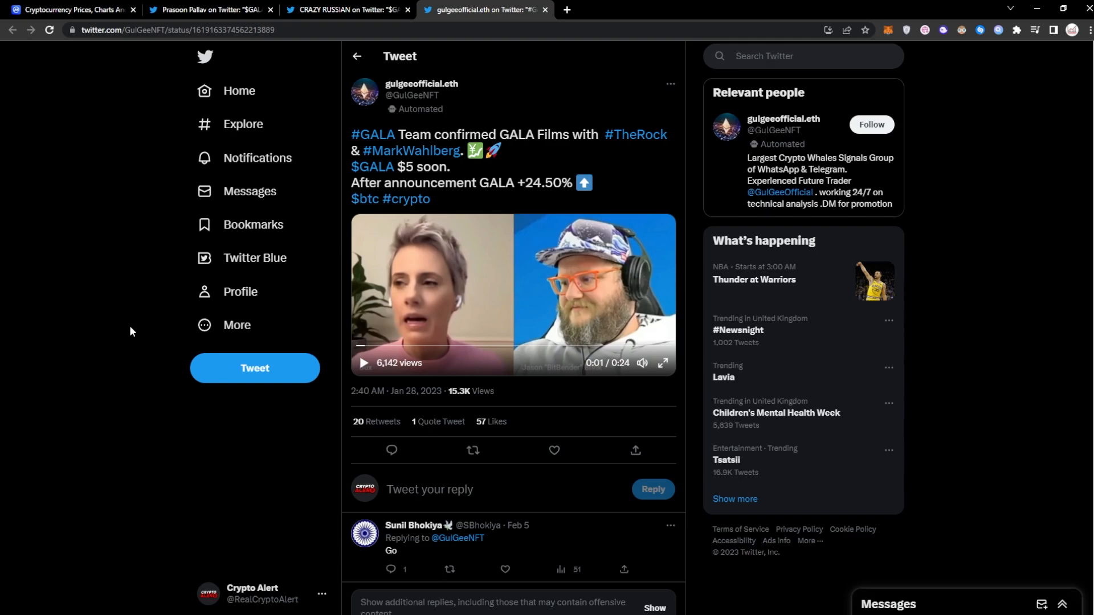
{"action": "mouse_move", "coordinate": [1011, 470]}
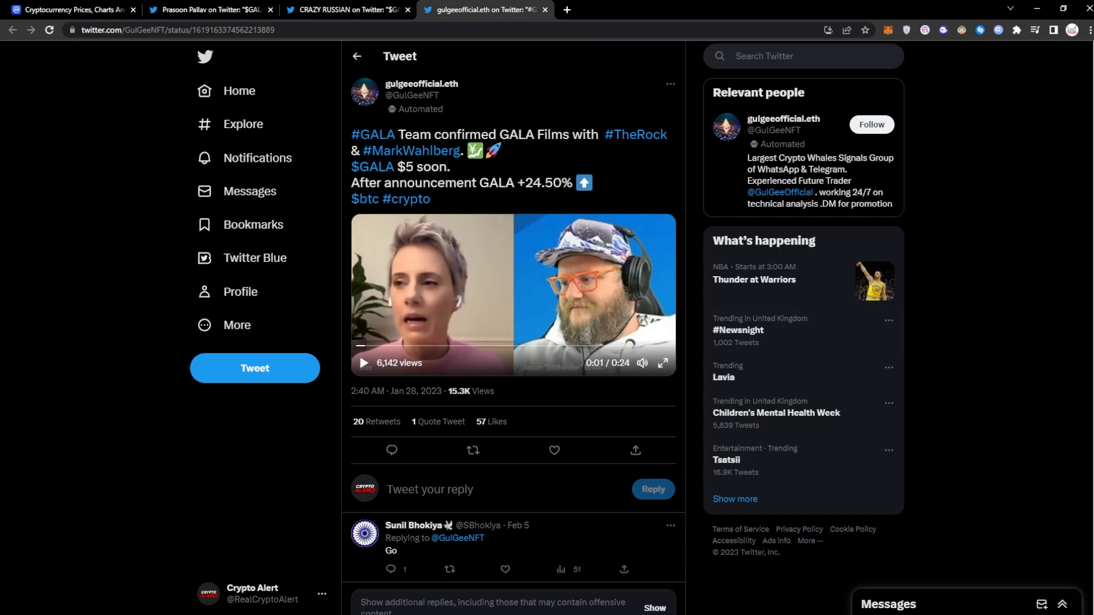
{"action": "mouse_move", "coordinate": [105, 107]}
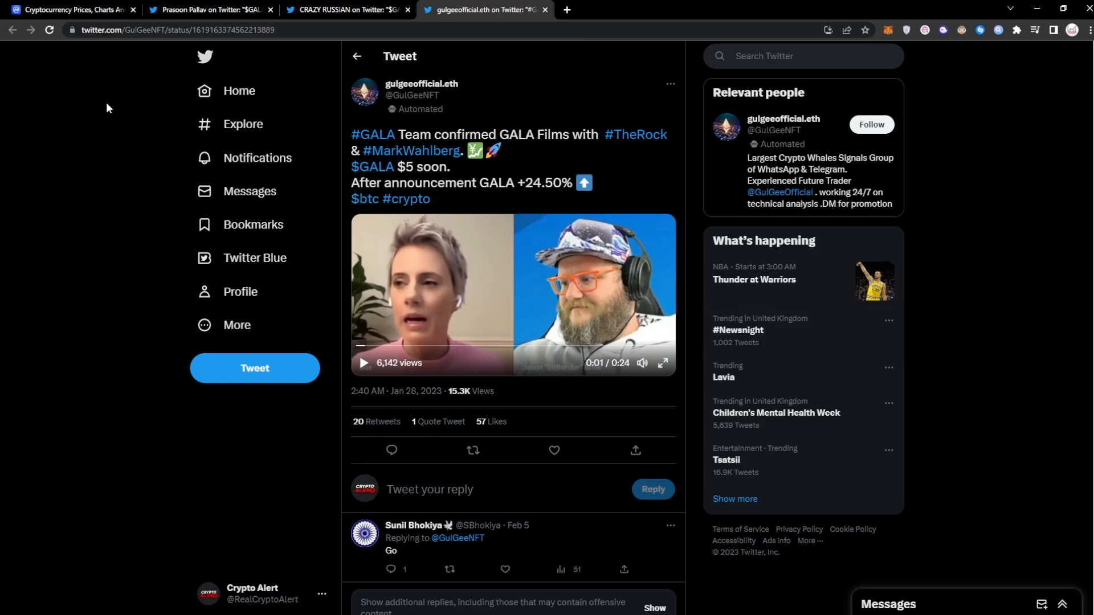
{"action": "mouse_move", "coordinate": [54, 57]}
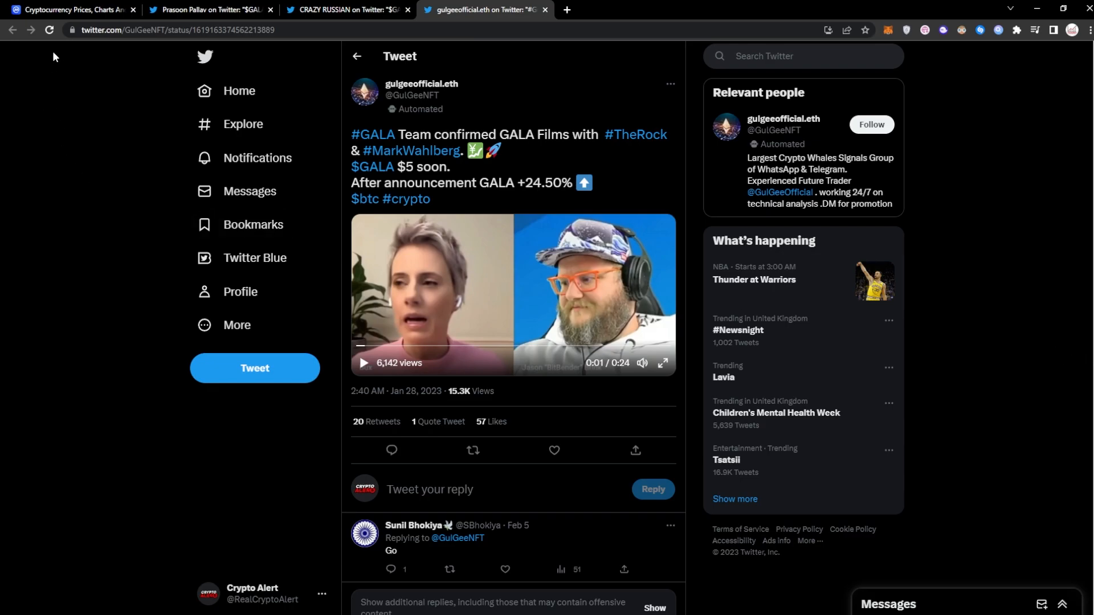
Reopen the CoinMarketCap Gala page, now showing $0.05199, down 3.72%
{"action": "left_click", "coordinate": [74, 10]}
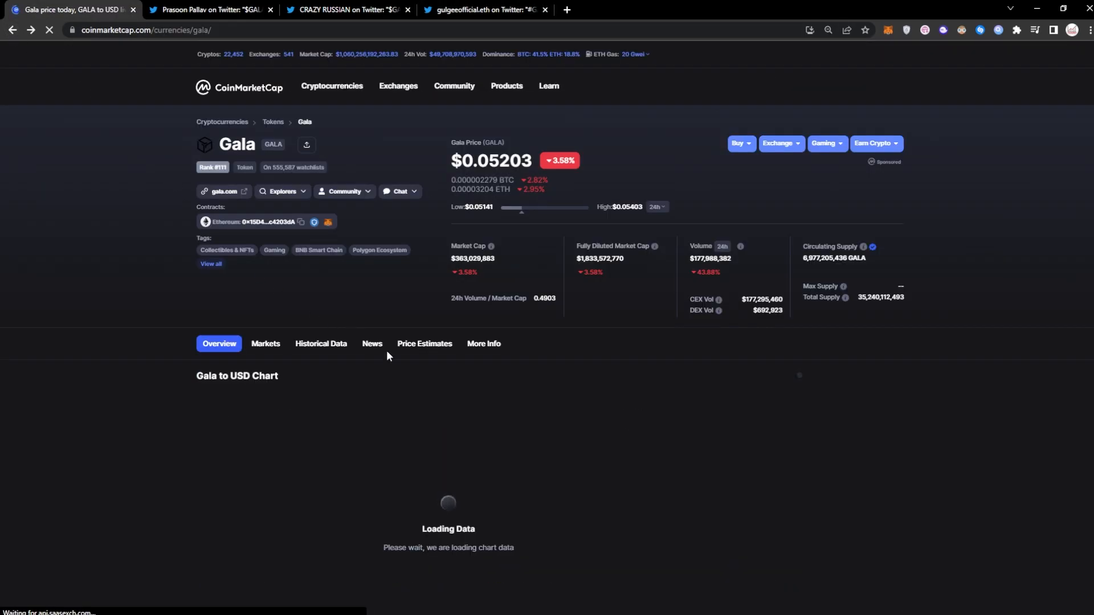
{"action": "scroll", "scroll_direction": "down", "scroll_amount": 3}
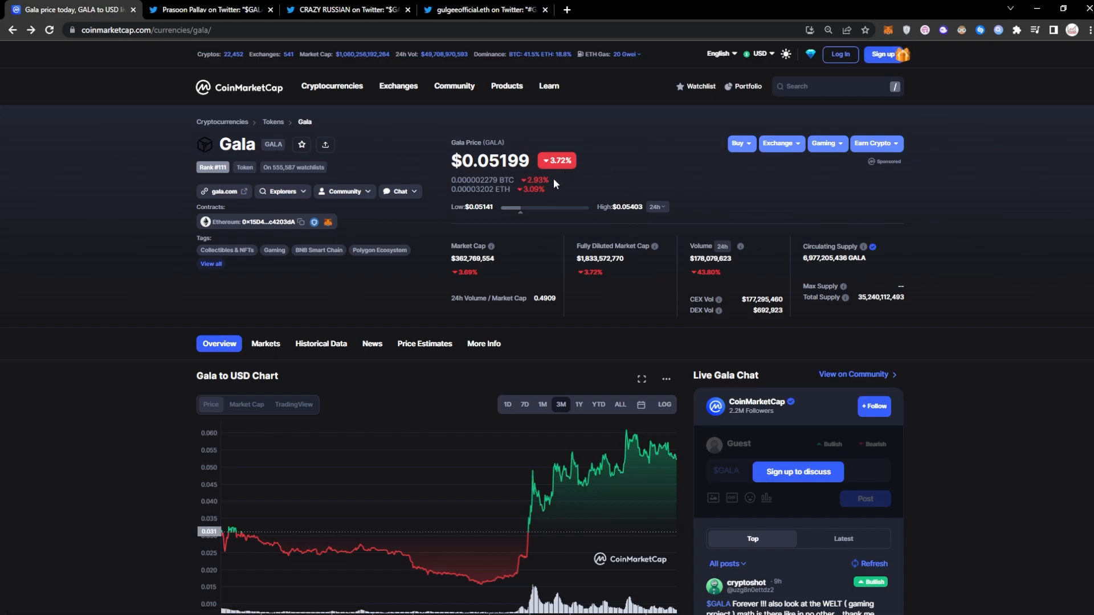
{"action": "mouse_move", "coordinate": [430, 175]}
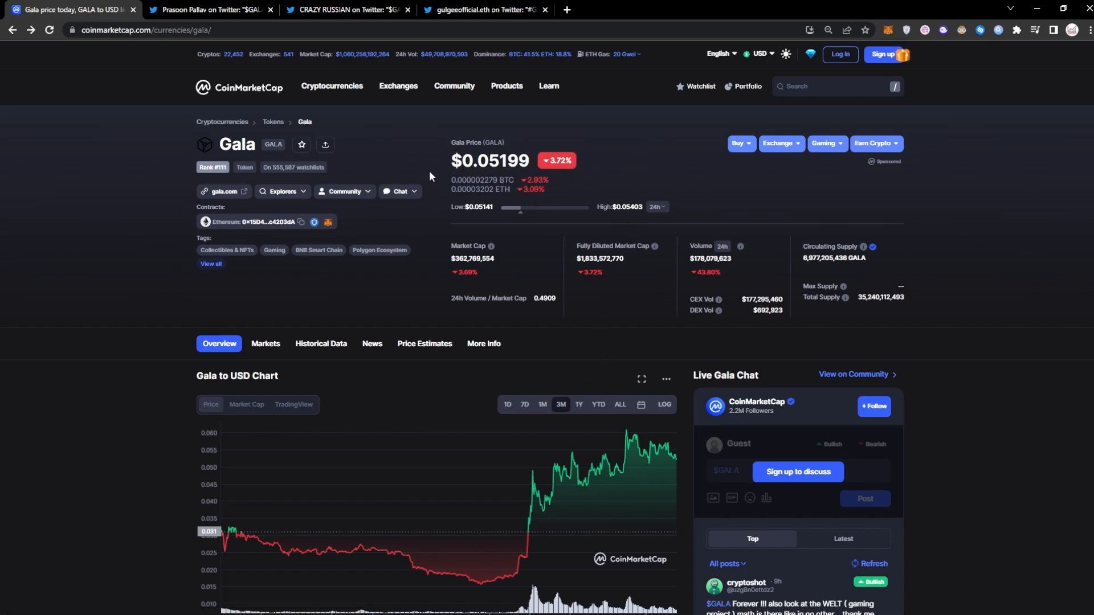
{"action": "mouse_move", "coordinate": [611, 170]}
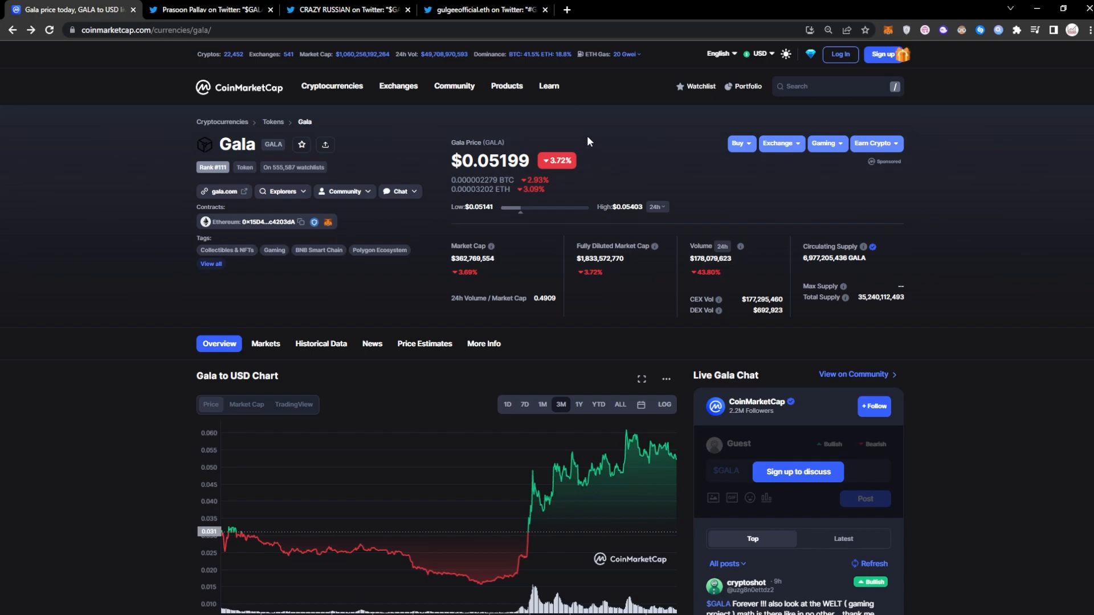
{"action": "mouse_move", "coordinate": [439, 150]}
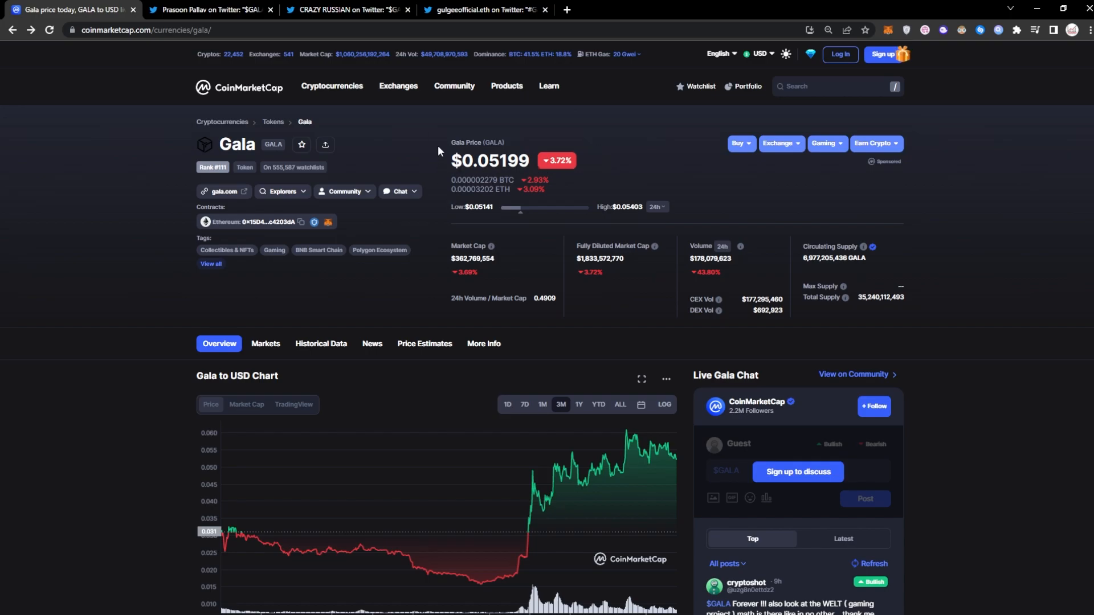
{"action": "mouse_move", "coordinate": [580, 193]}
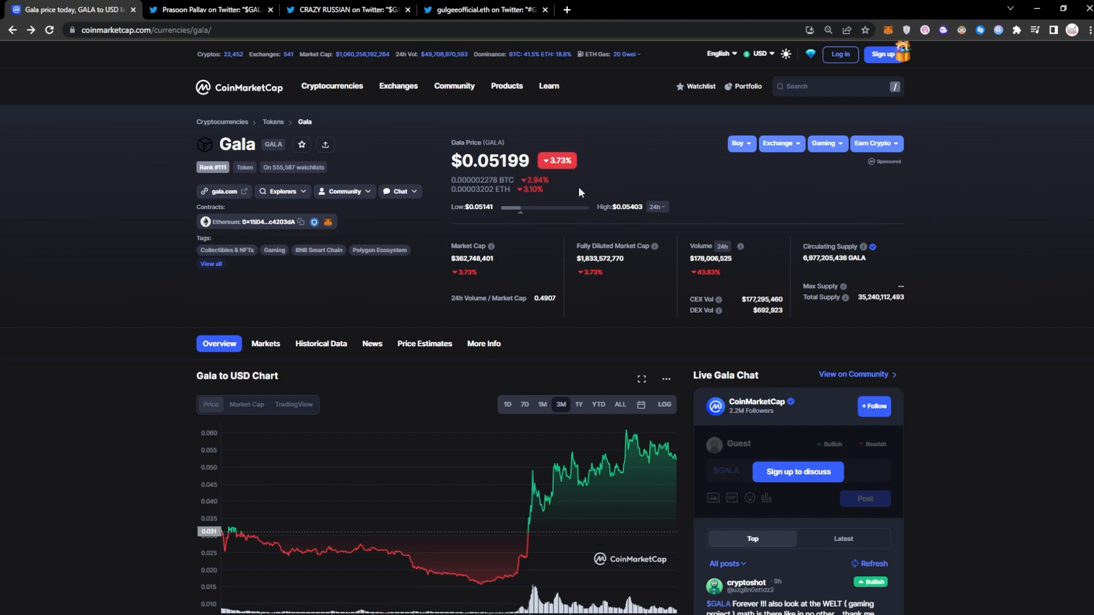